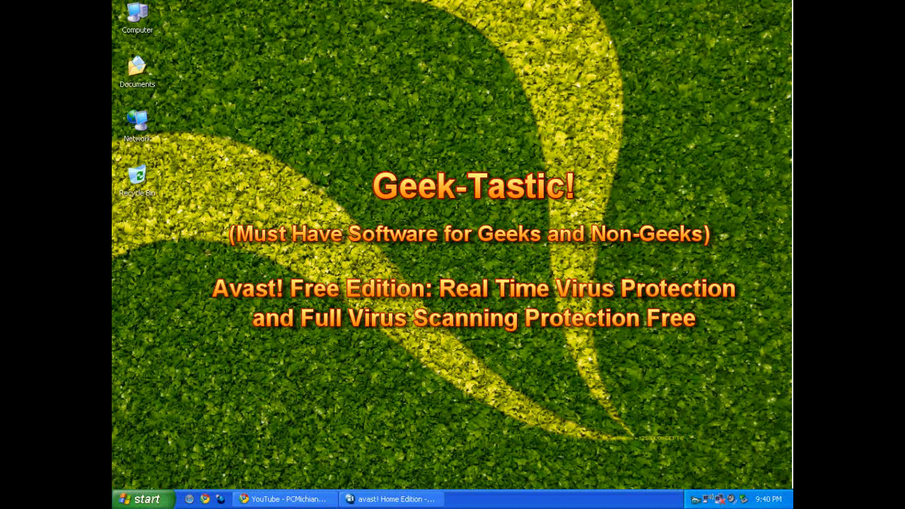
pyautogui.moveTo(612, 287)
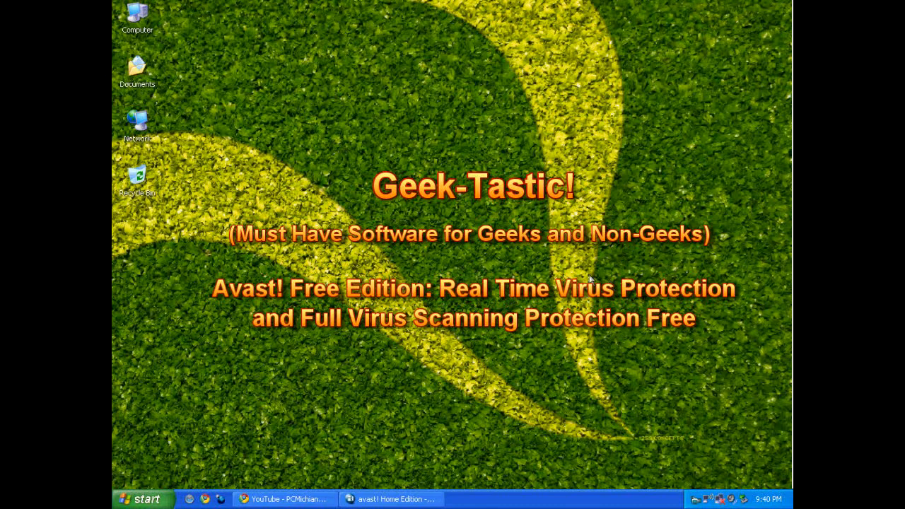
pyautogui.moveTo(290, 481)
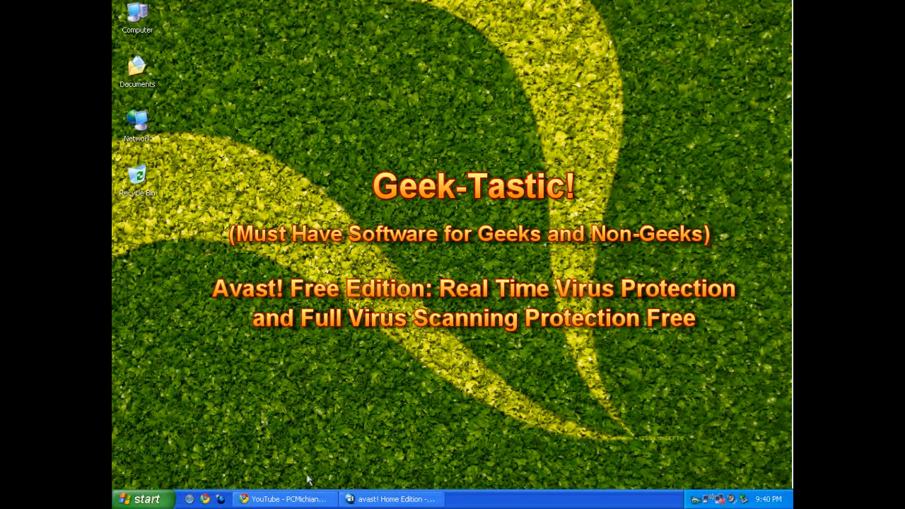
# Bring Chrome forward and show the CNET page for Avast Home Edition 4.8.1351
pyautogui.click(285, 499)
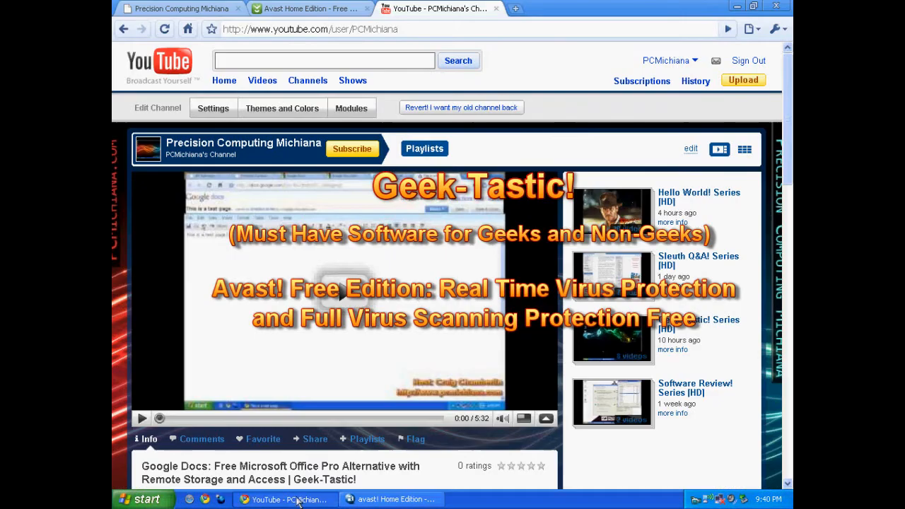
pyautogui.click(308, 8)
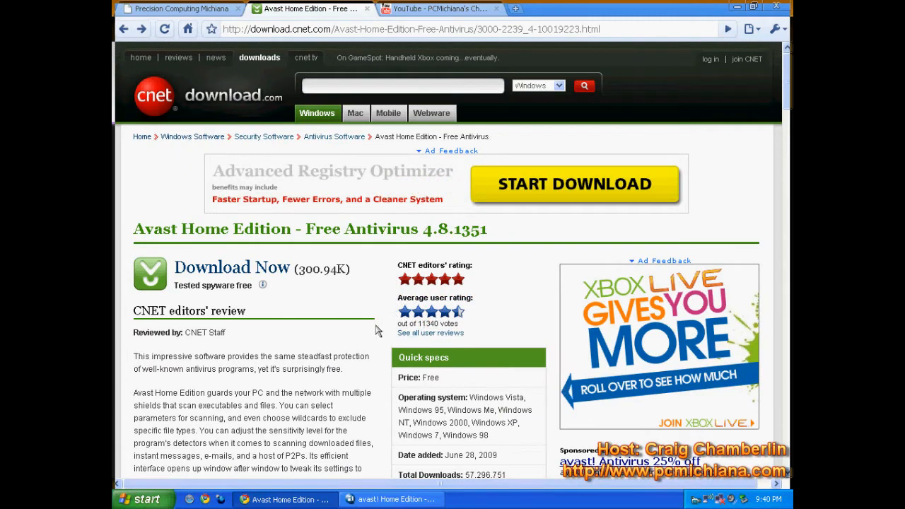
pyautogui.moveTo(534, 381)
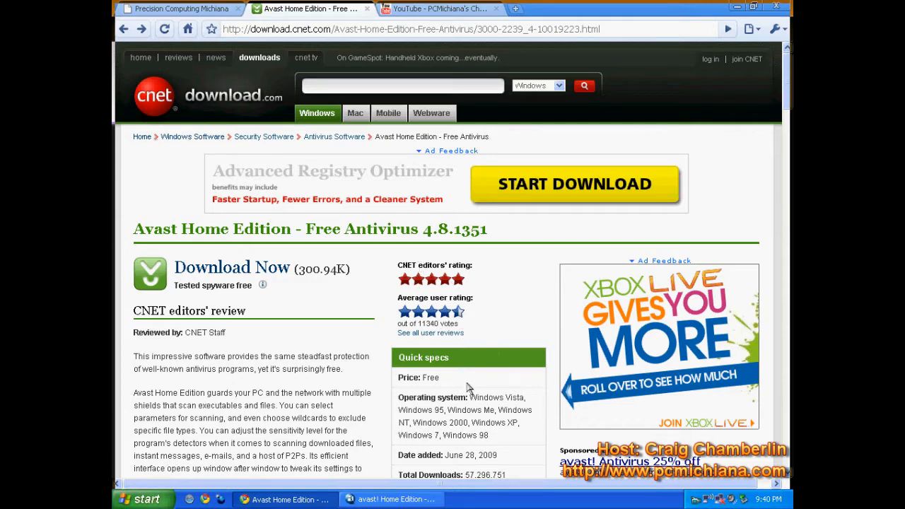
pyautogui.moveTo(421, 333)
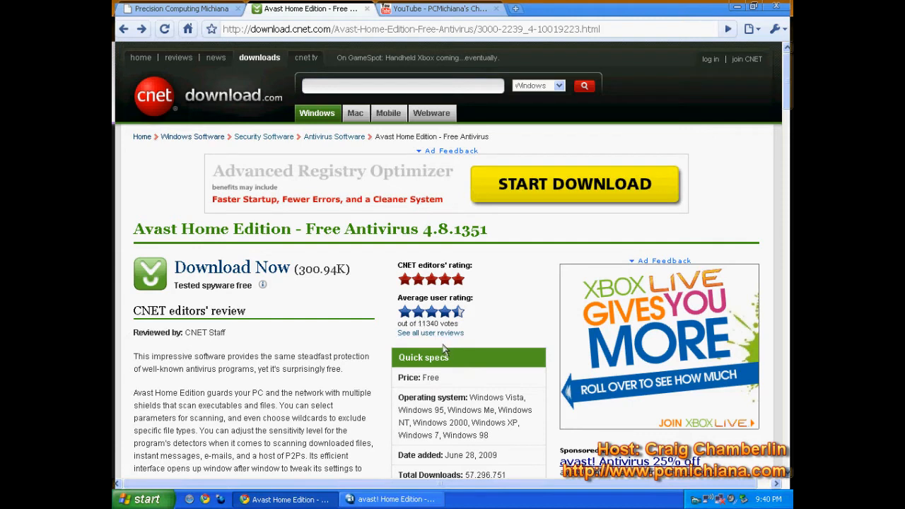
pyautogui.moveTo(493, 311)
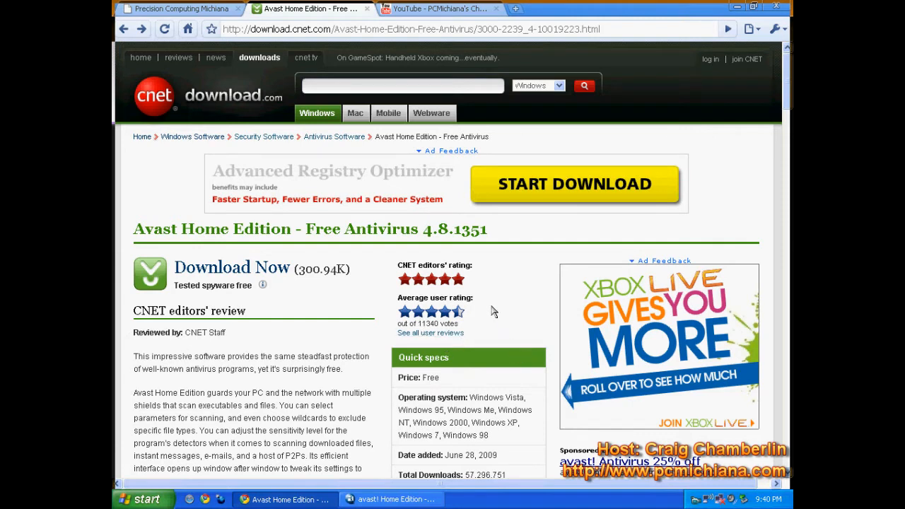
pyautogui.moveTo(485, 294)
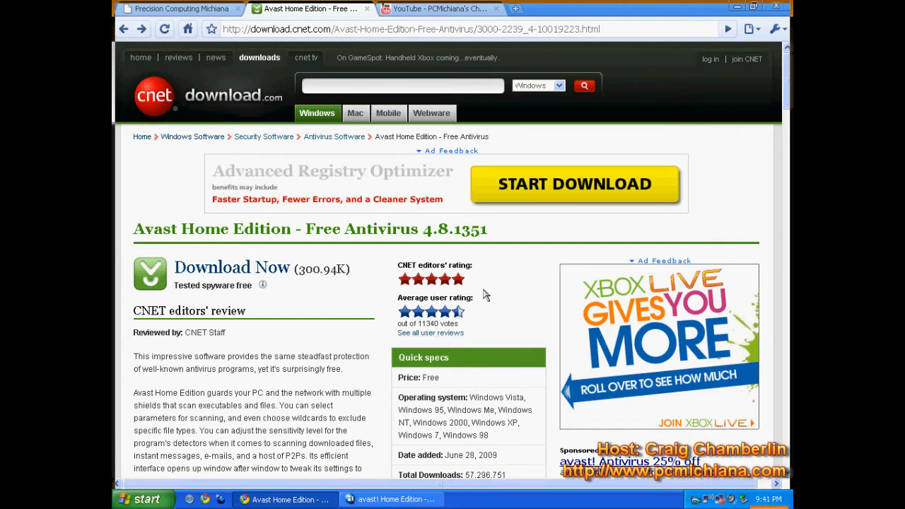
pyautogui.moveTo(401, 336)
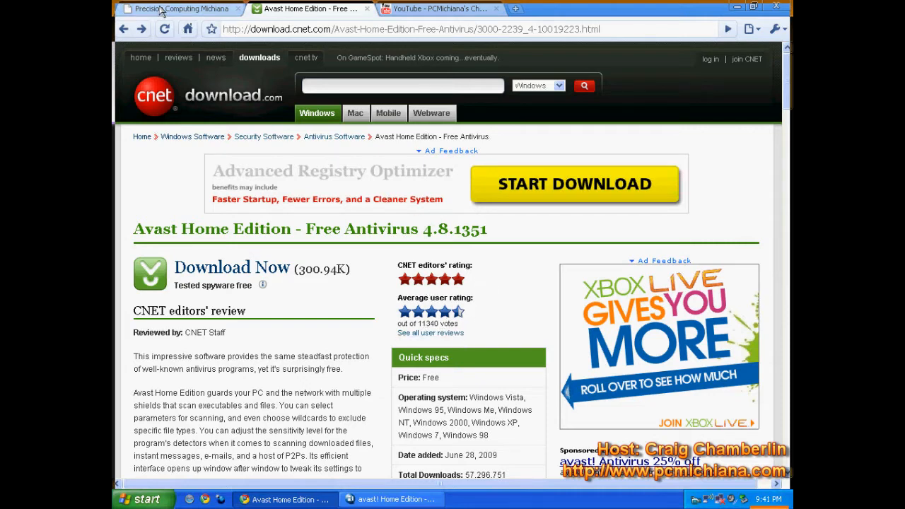
# Switch to the Precision Computing Michiana tab and scroll through its recent posts
pyautogui.click(180, 8)
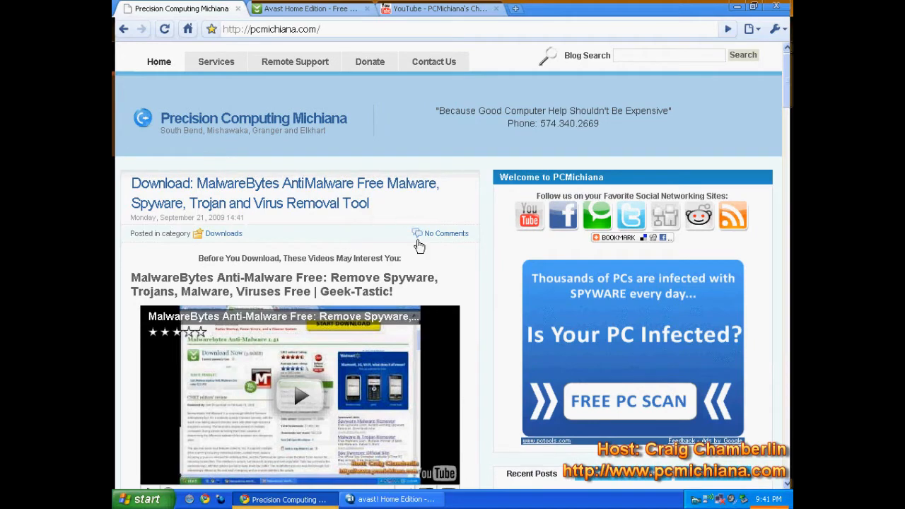
pyautogui.scroll(-3)
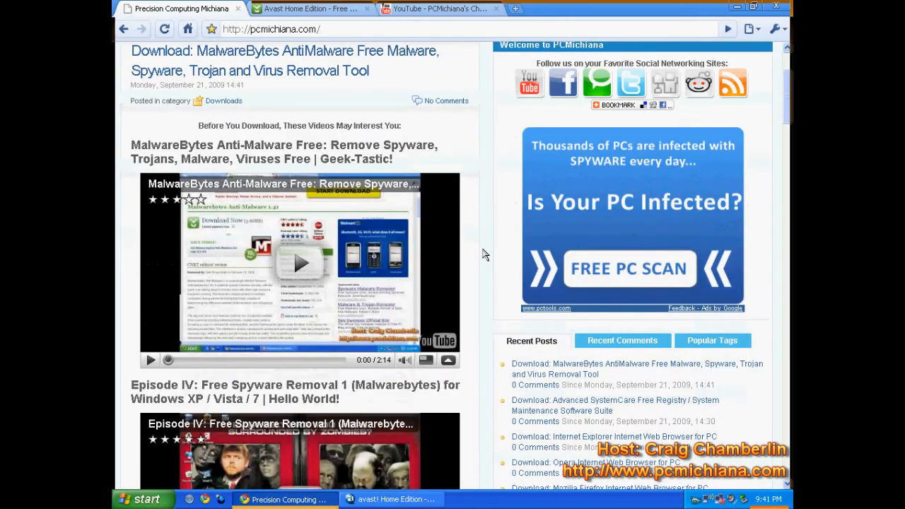
pyautogui.scroll(-3)
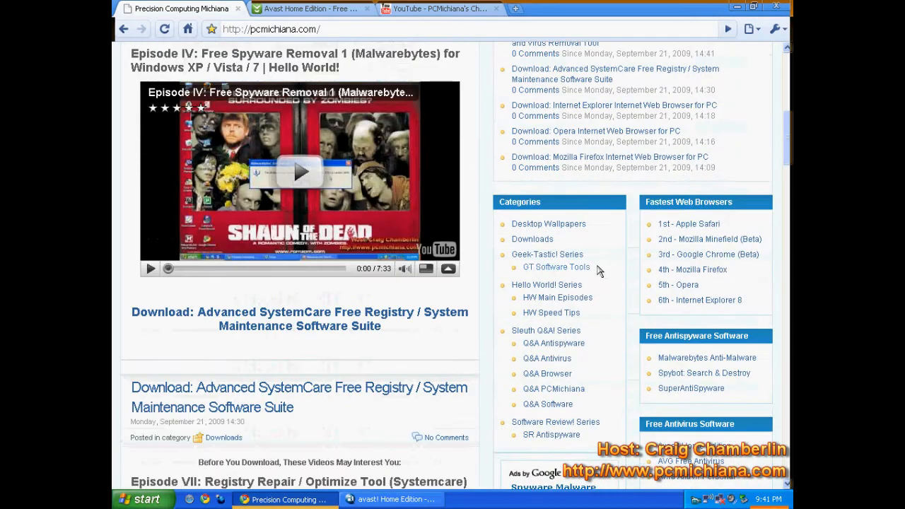
pyautogui.scroll(-3)
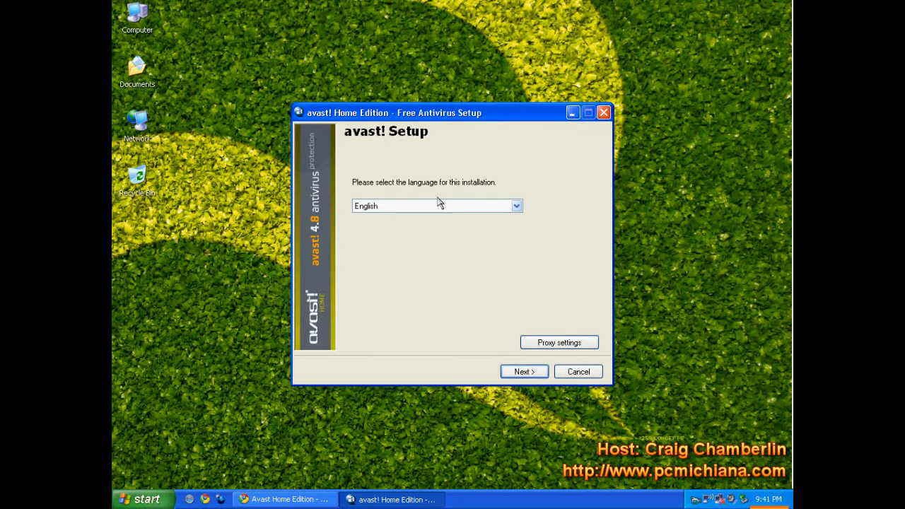
# Continue with English as the installation language
pyautogui.click(523, 371)
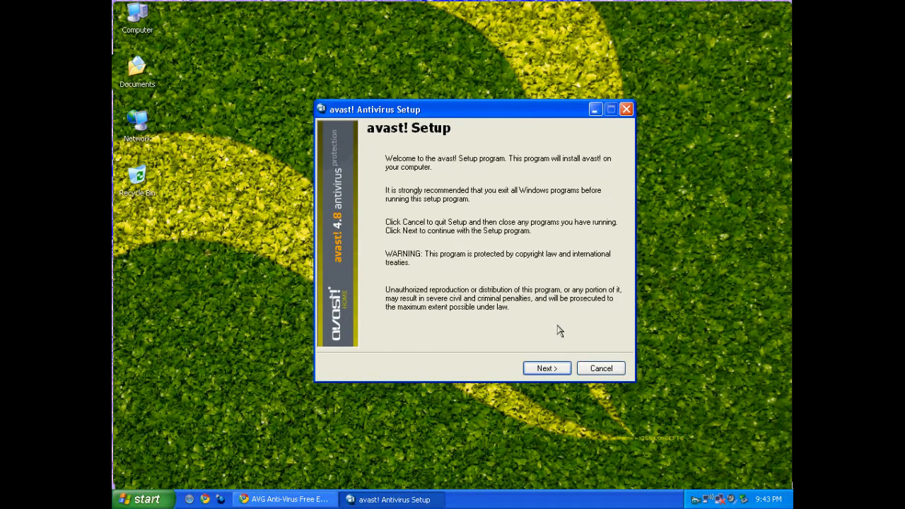
pyautogui.moveTo(426, 167)
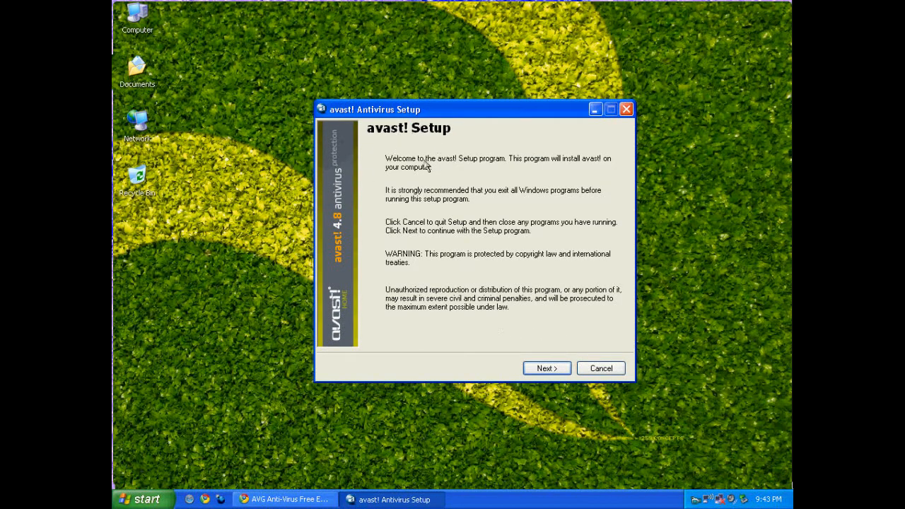
pyautogui.moveTo(418, 279)
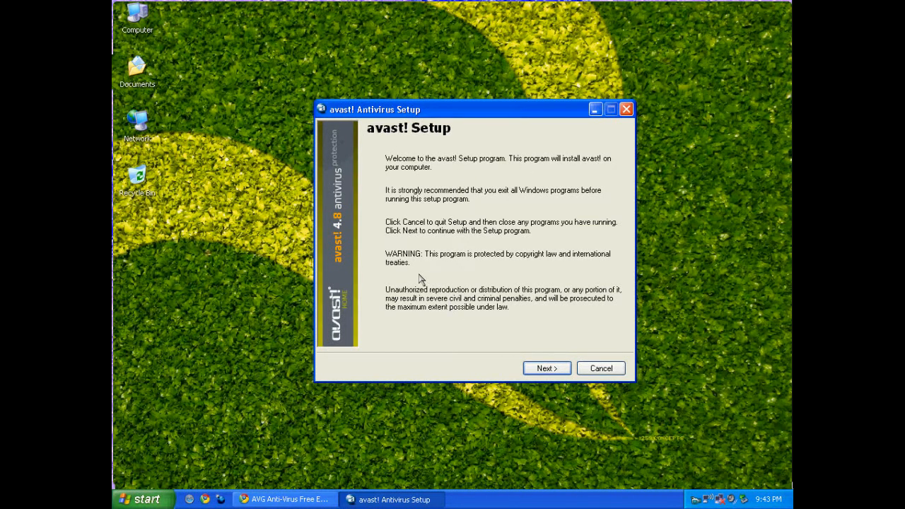
pyautogui.moveTo(521, 276)
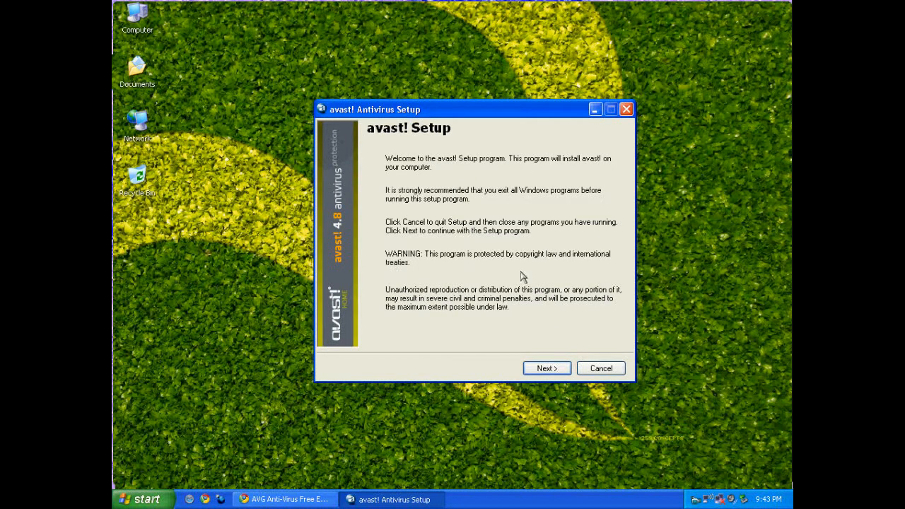
pyautogui.moveTo(491, 309)
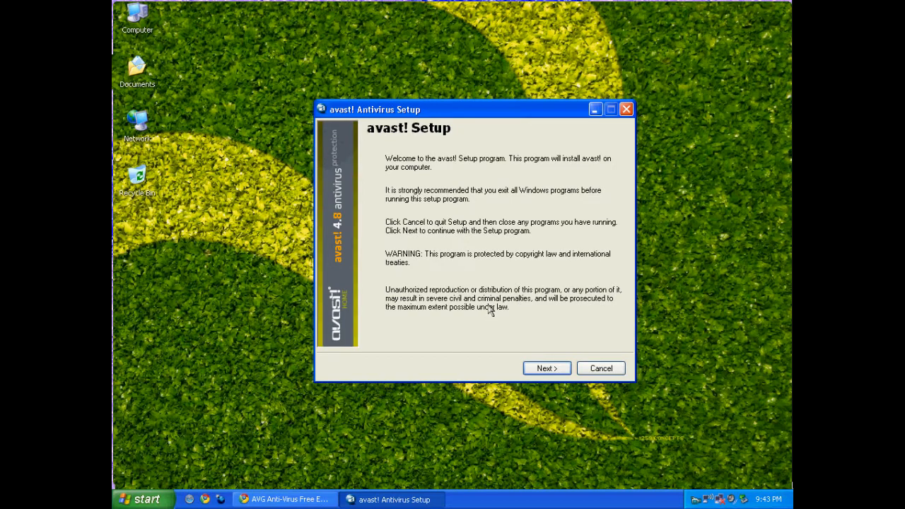
# Move past the welcome and read-me pages and install with the Typical configuration
pyautogui.click(545, 368)
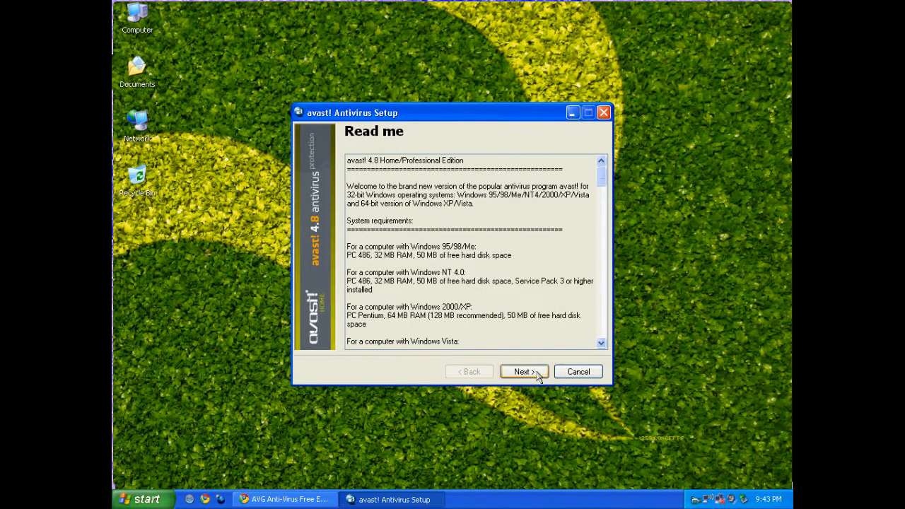
pyautogui.click(523, 371)
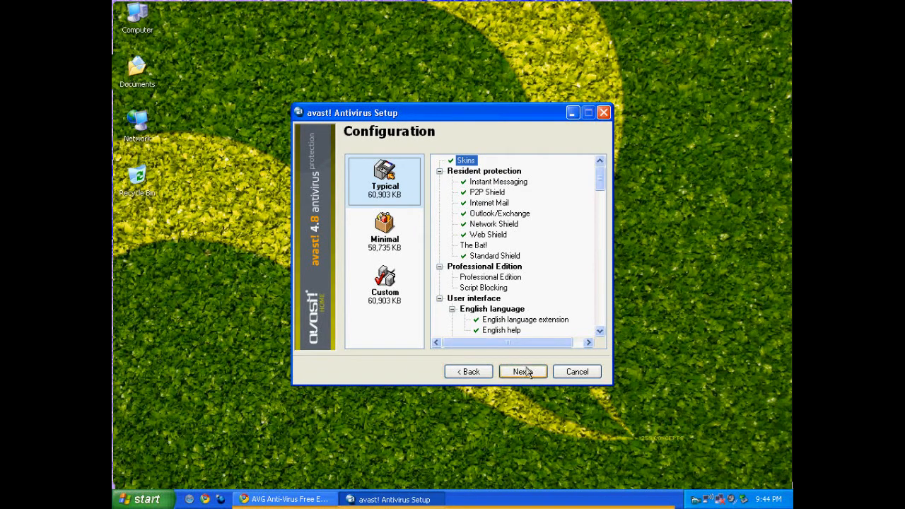
pyautogui.click(521, 371)
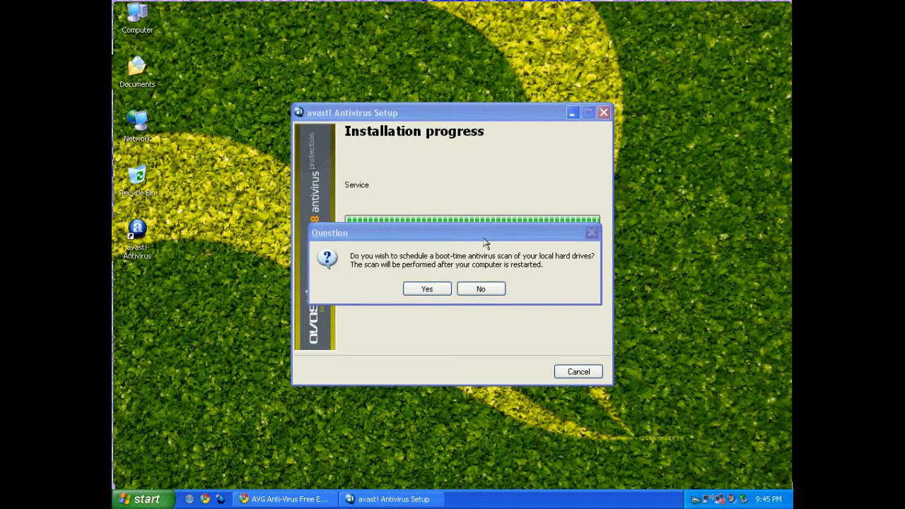
pyautogui.moveTo(489, 274)
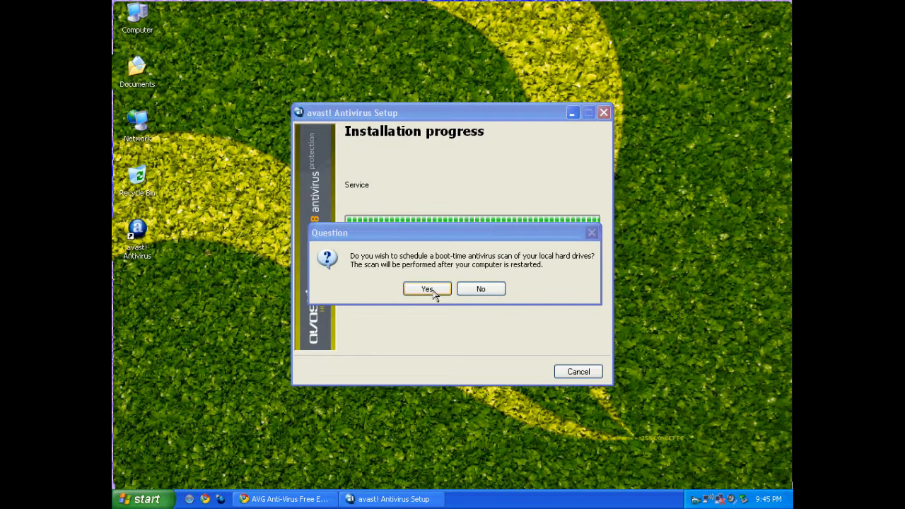
pyautogui.moveTo(431, 297)
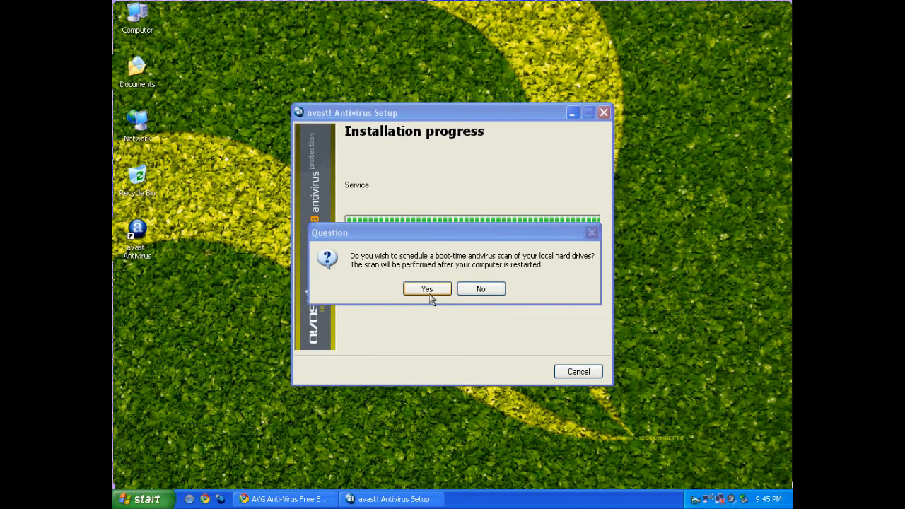
# Schedule a boot-time scan of the local drives
pyautogui.click(481, 289)
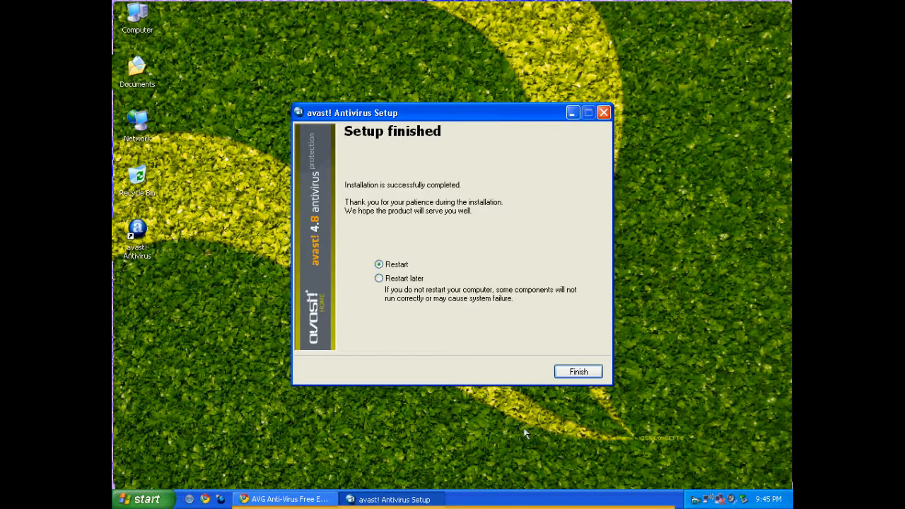
pyautogui.moveTo(609, 373)
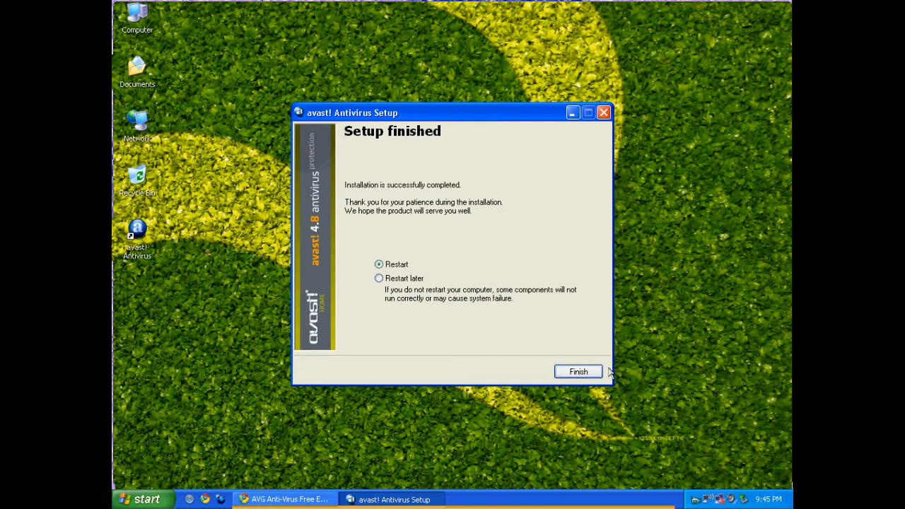
pyautogui.moveTo(703, 486)
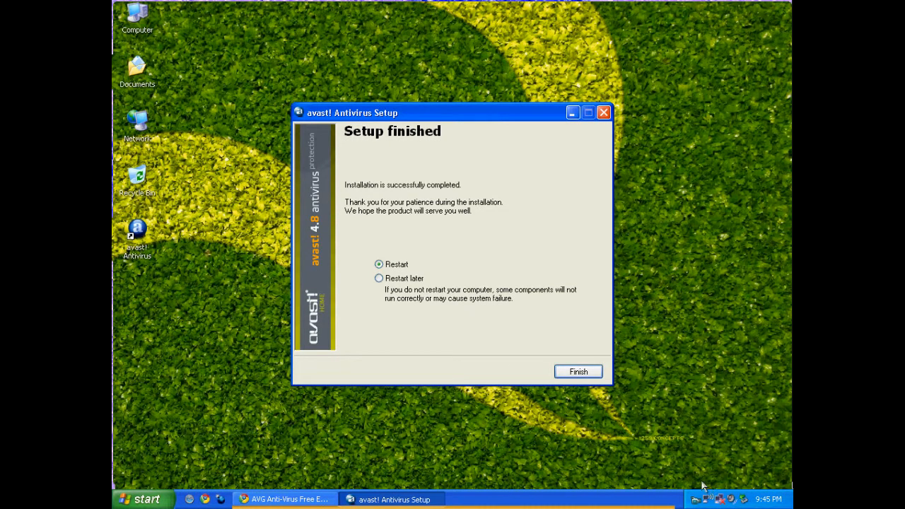
# Finish setup with a restart, then dismiss the Home Edition welcome dialog
pyautogui.click(578, 371)
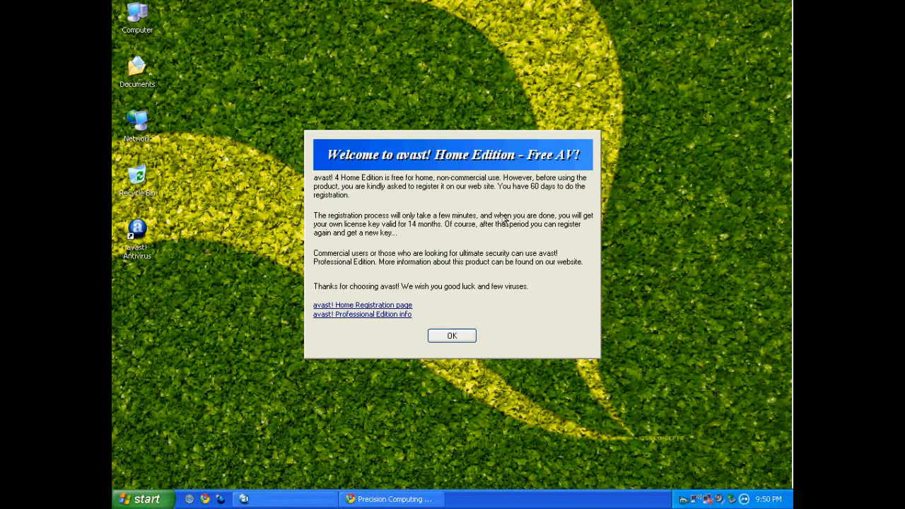
pyautogui.moveTo(522, 420)
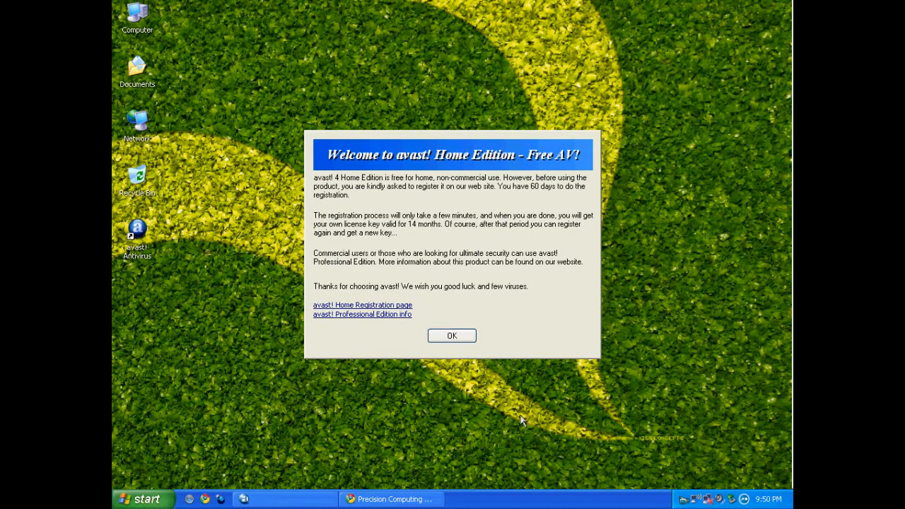
pyautogui.moveTo(180, 388)
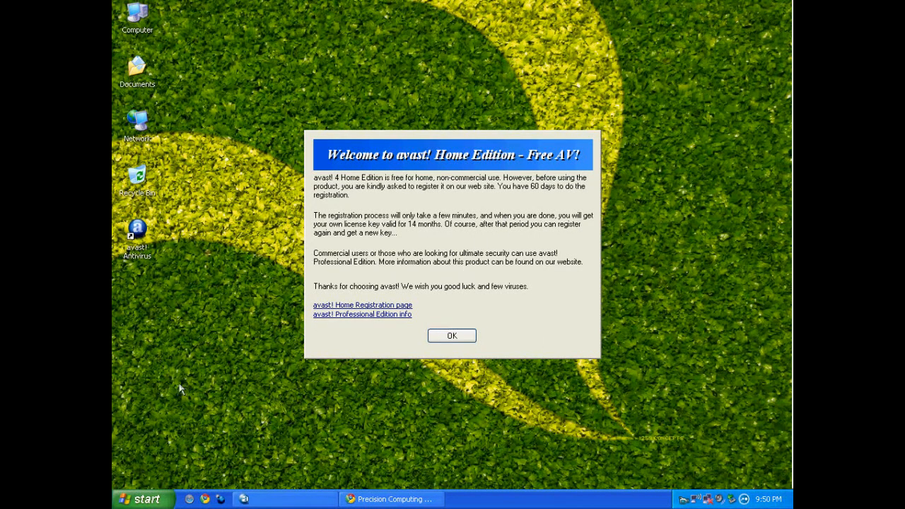
pyautogui.moveTo(374, 314)
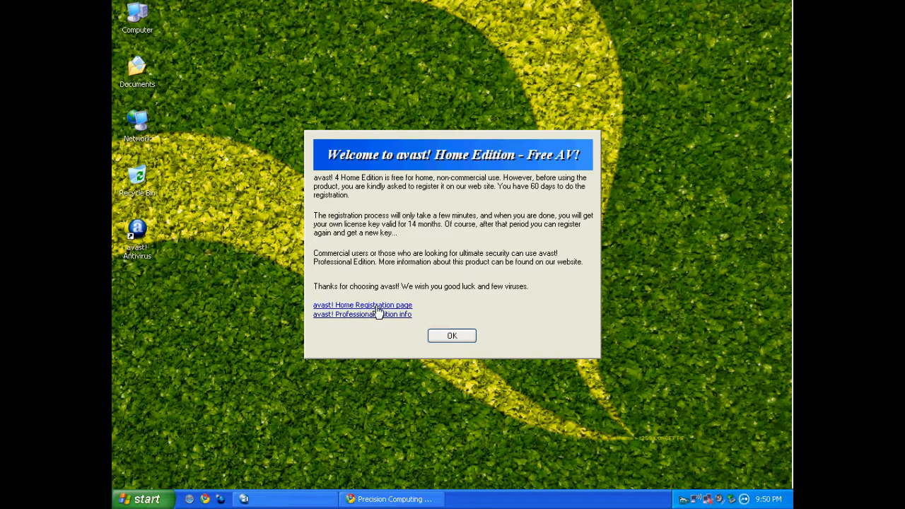
pyautogui.moveTo(501, 207)
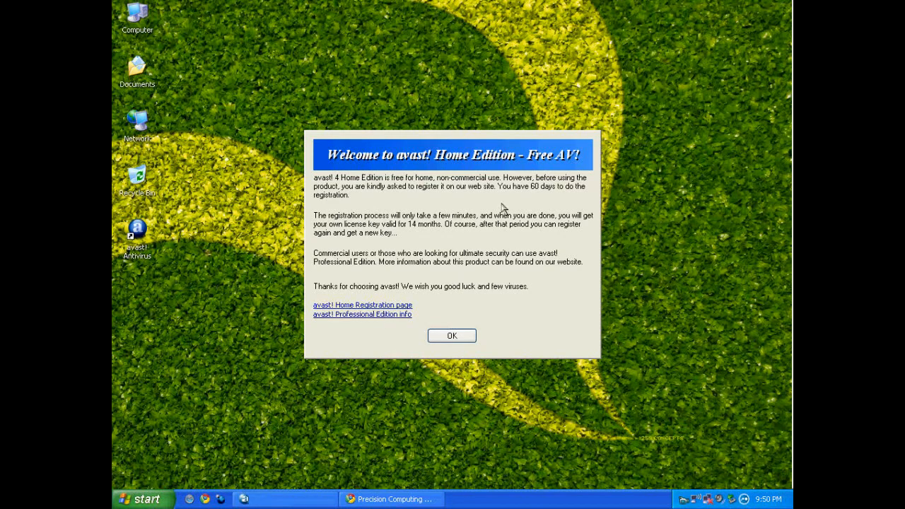
pyautogui.moveTo(381, 311)
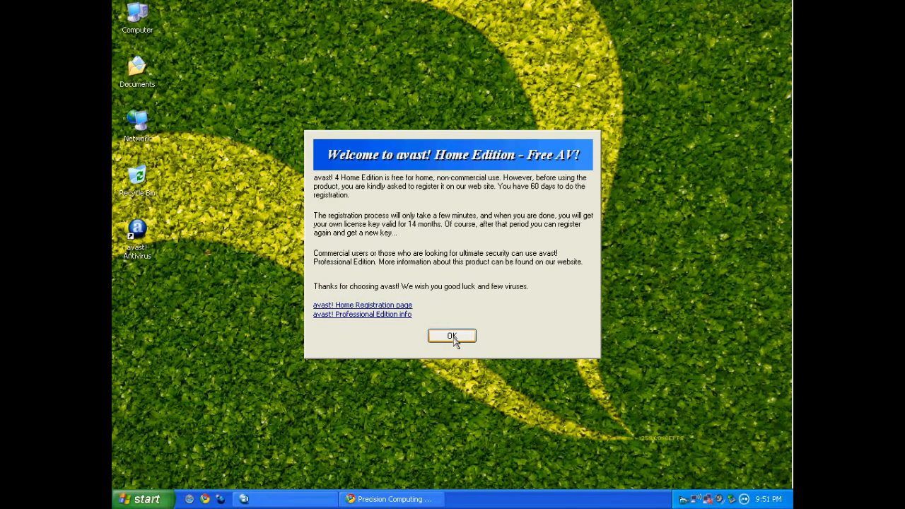
pyautogui.click(451, 335)
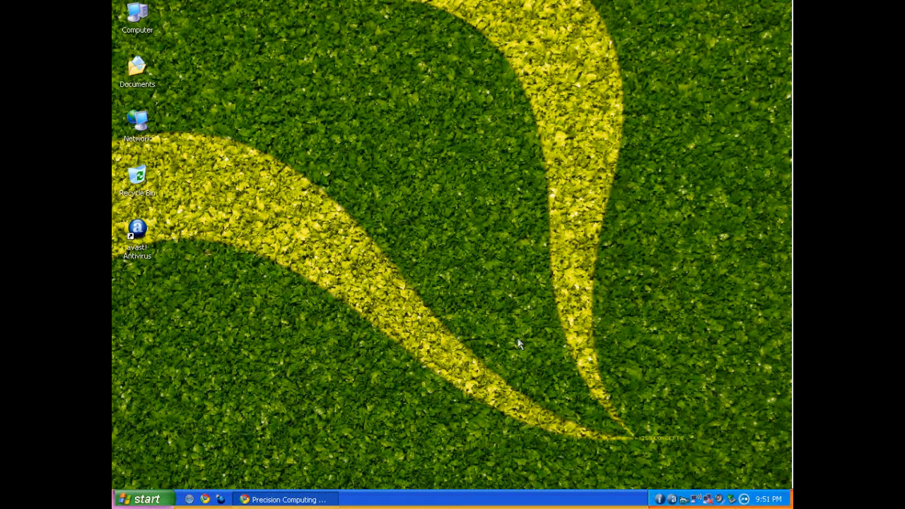
pyautogui.moveTo(511, 476)
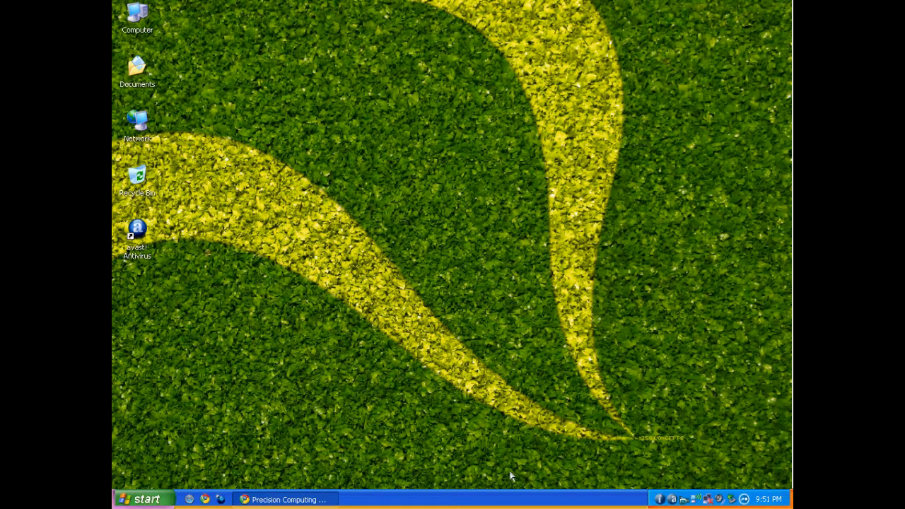
pyautogui.moveTo(475, 286)
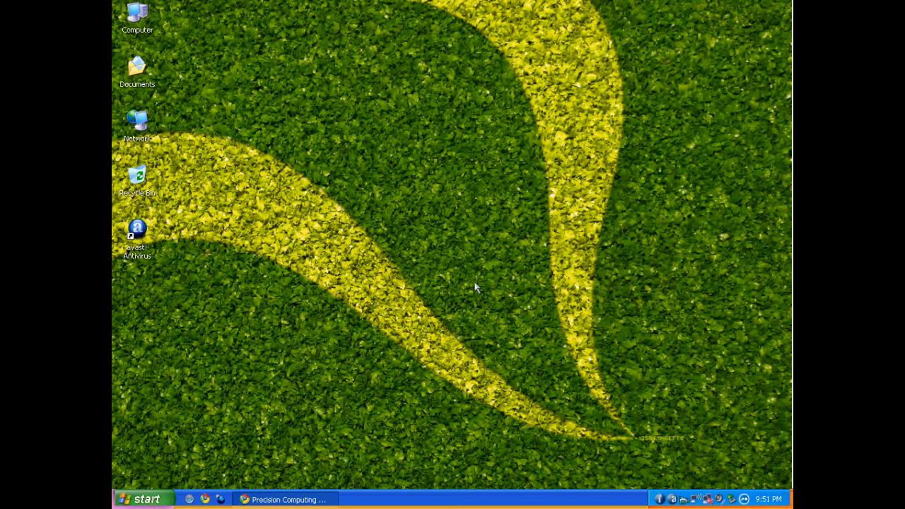
pyautogui.moveTo(639, 415)
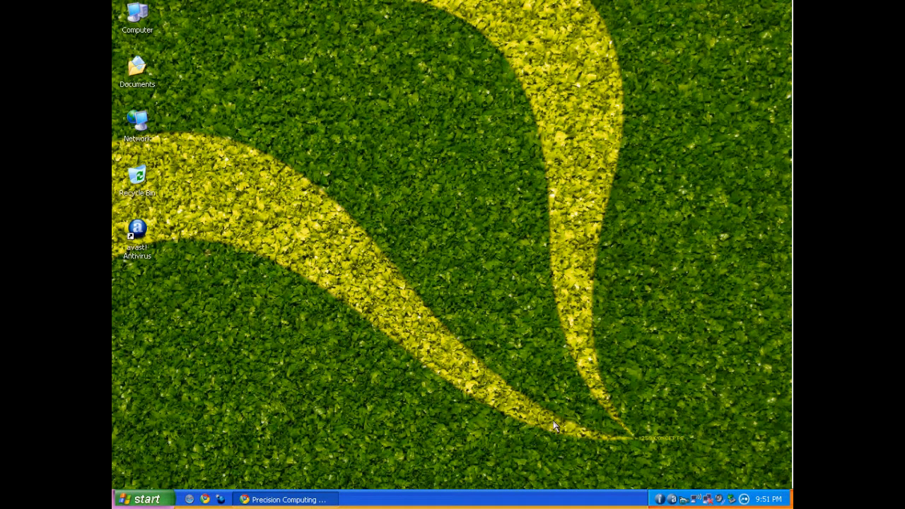
pyautogui.moveTo(522, 429)
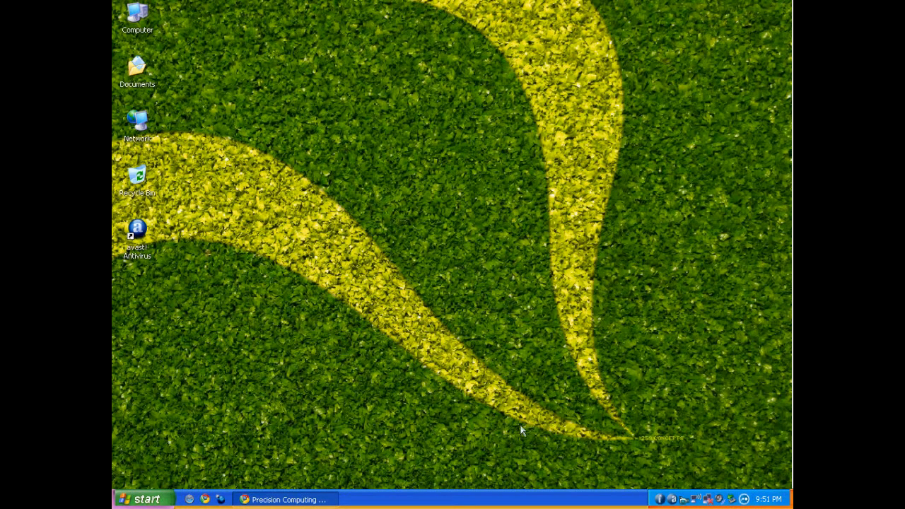
pyautogui.moveTo(672, 374)
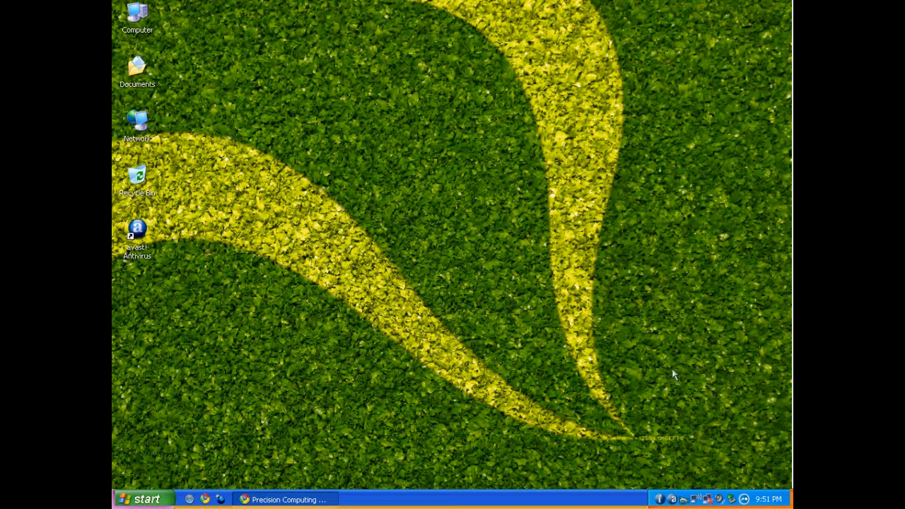
pyautogui.moveTo(604, 413)
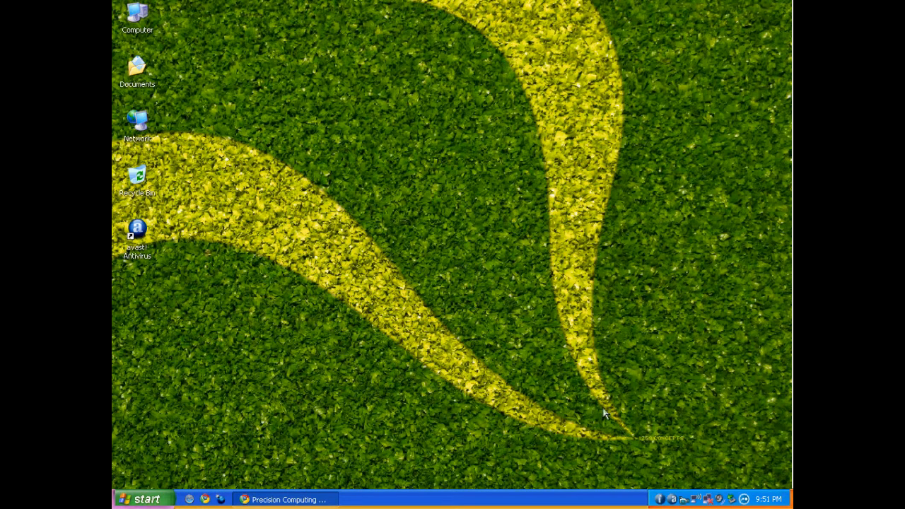
pyautogui.moveTo(666, 467)
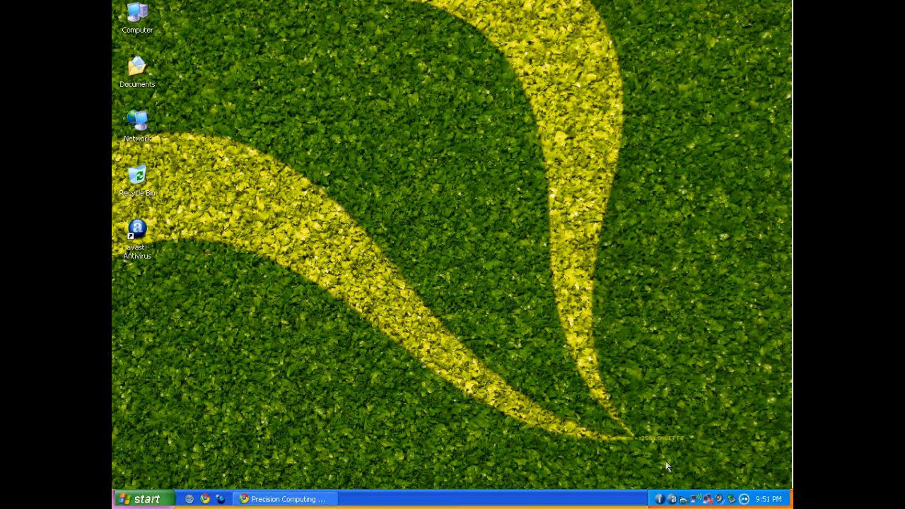
pyautogui.doubleClick(136, 229)
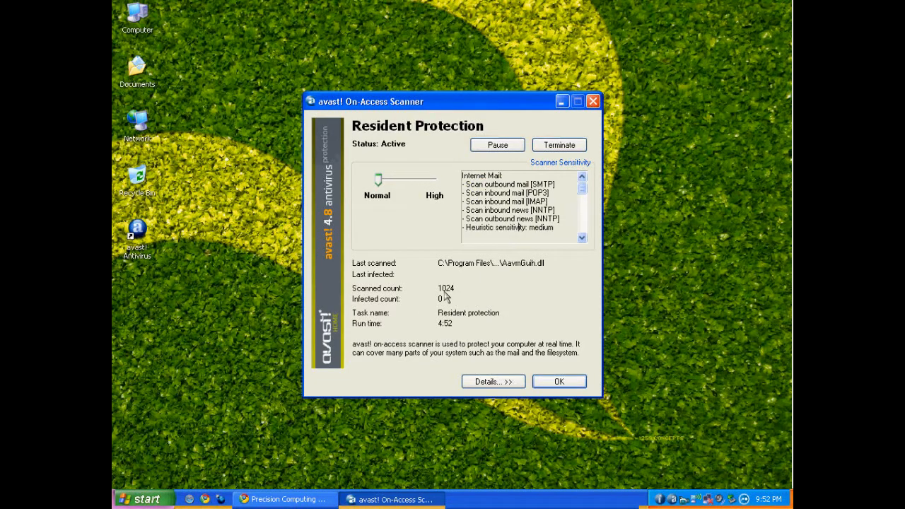
pyautogui.click(558, 381)
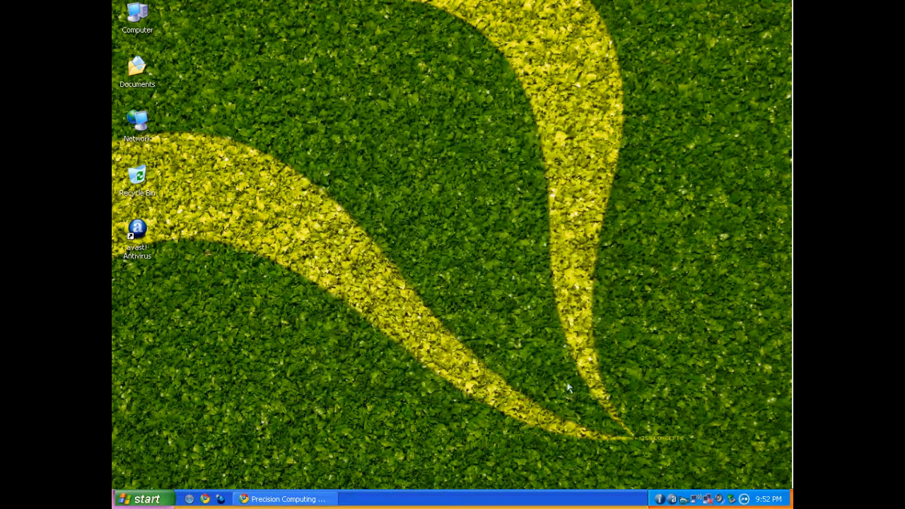
pyautogui.click(137, 233)
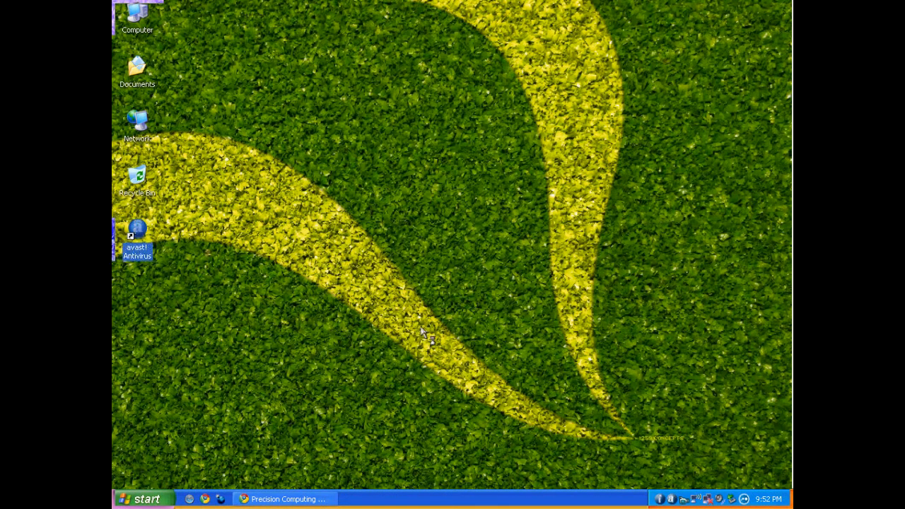
pyautogui.doubleClick(138, 228)
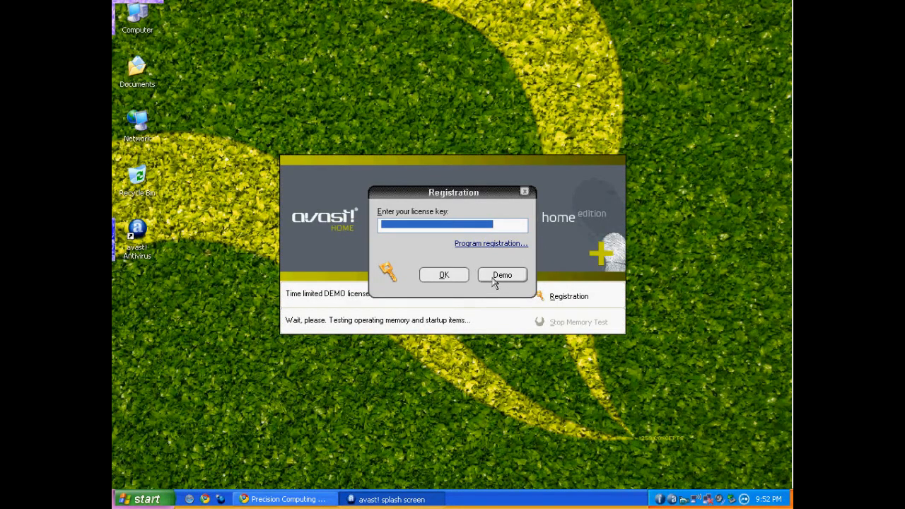
pyautogui.click(501, 274)
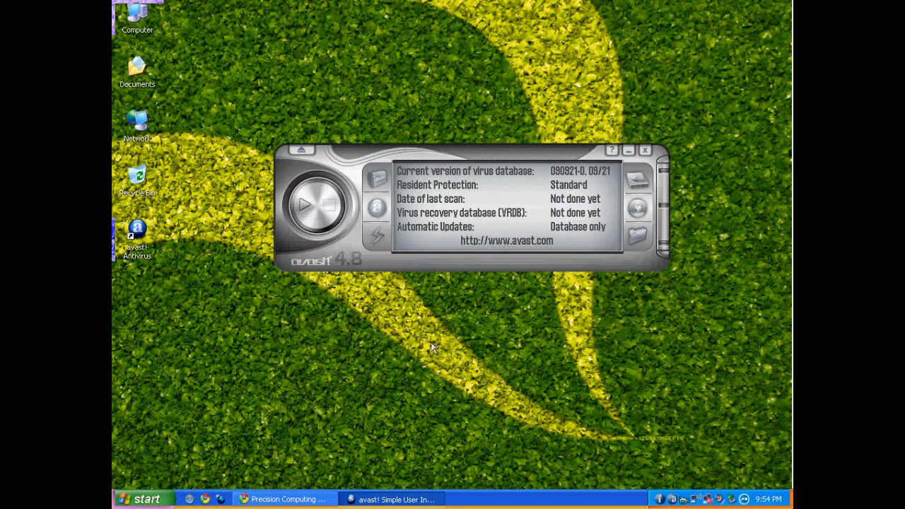
pyautogui.moveTo(452, 362)
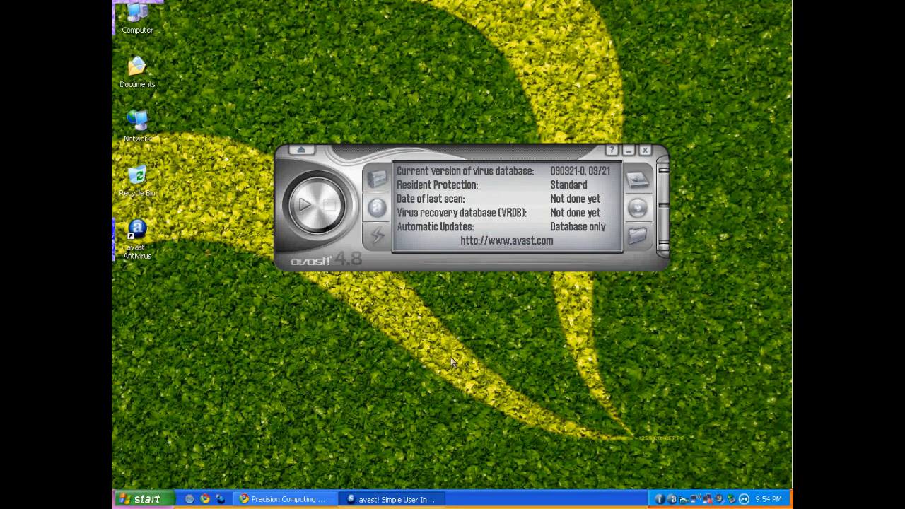
pyautogui.moveTo(394, 332)
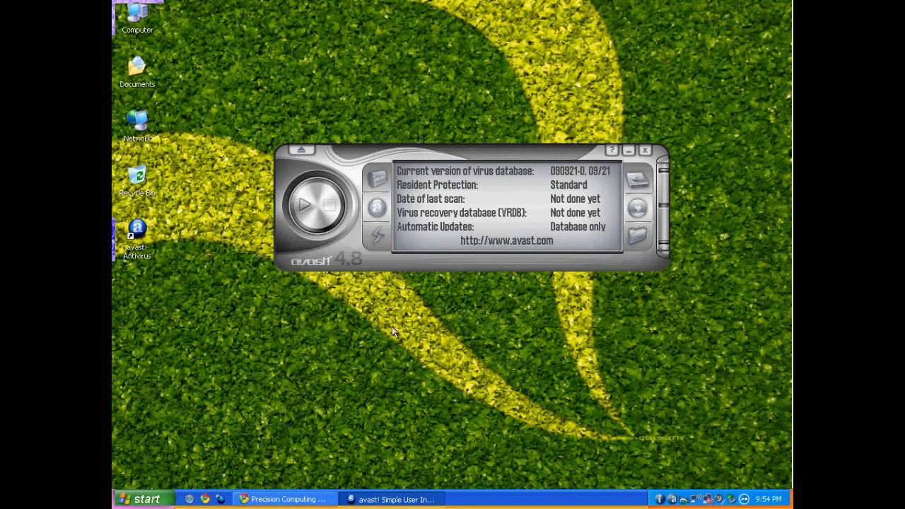
pyautogui.moveTo(495, 351)
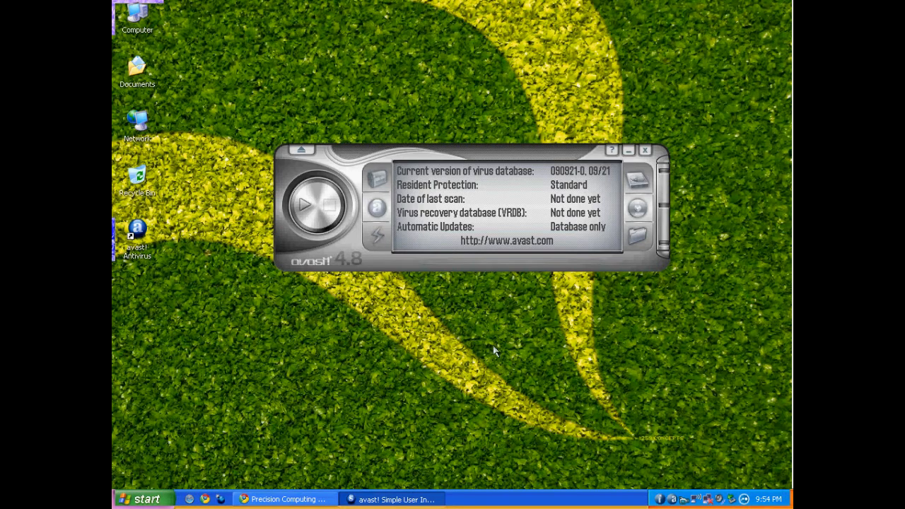
pyautogui.moveTo(380, 215)
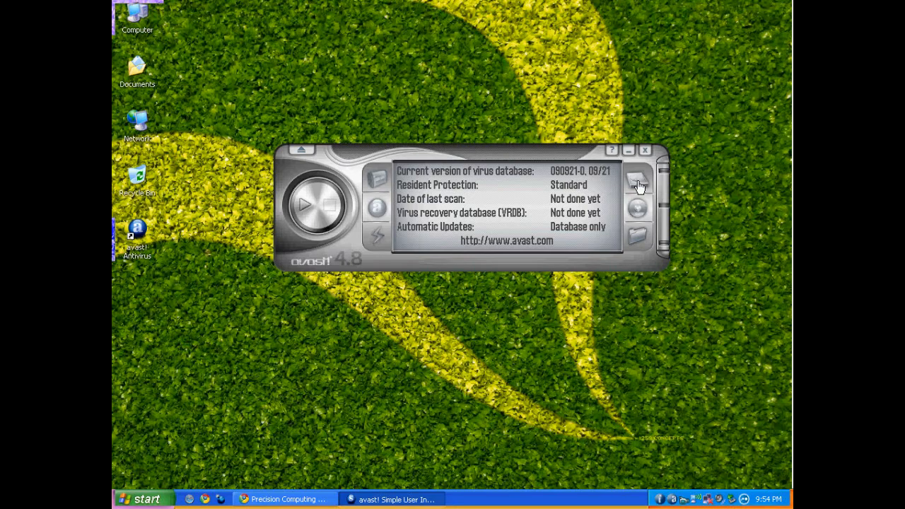
pyautogui.click(643, 151)
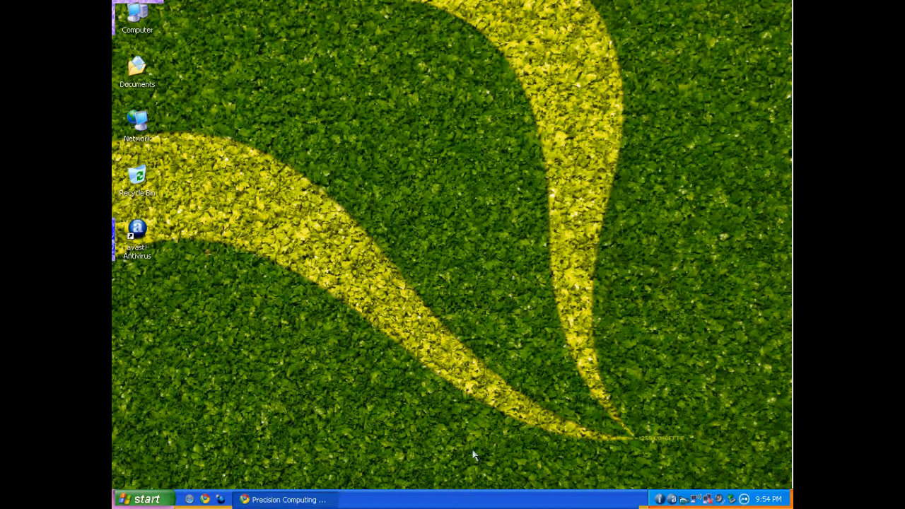
pyautogui.moveTo(651, 480)
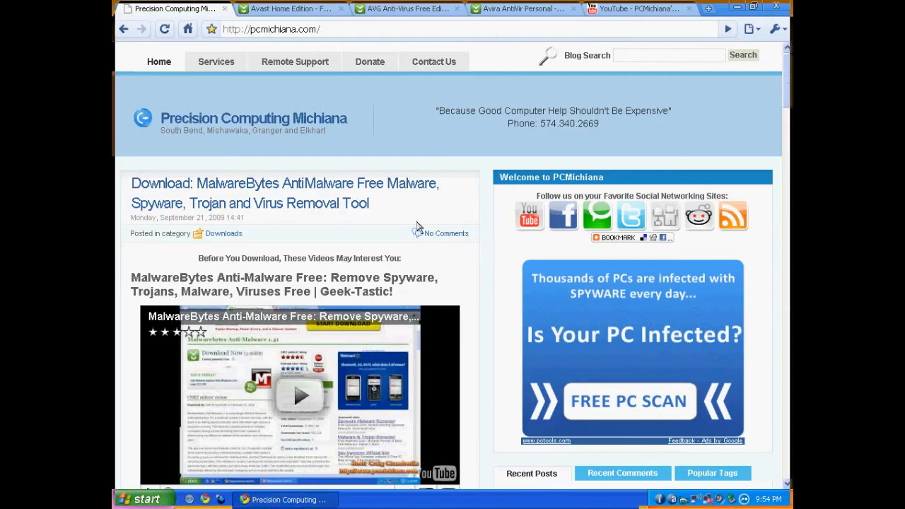
# Compare the Avast, AVG Free 8.5.408 and Avira AntiVir 9.0 CNET review tabs
pyautogui.click(290, 8)
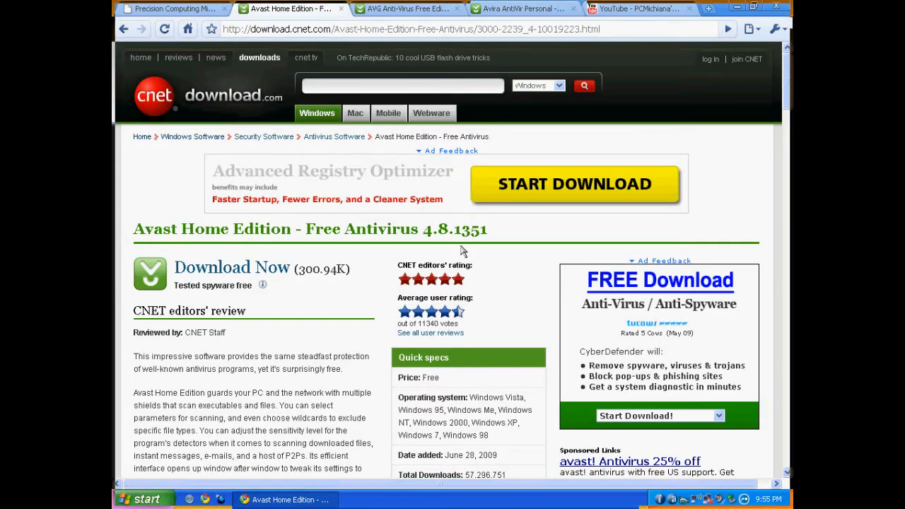
pyautogui.moveTo(399, 285)
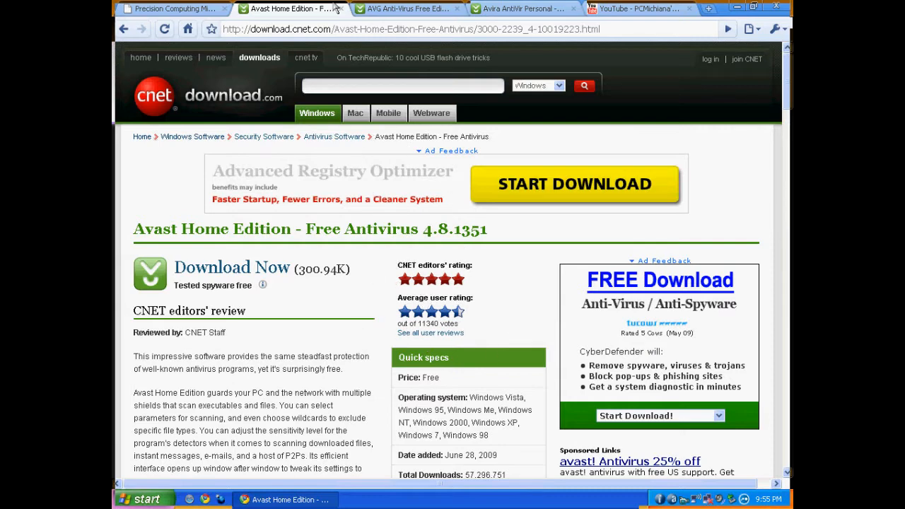
pyautogui.click(396, 9)
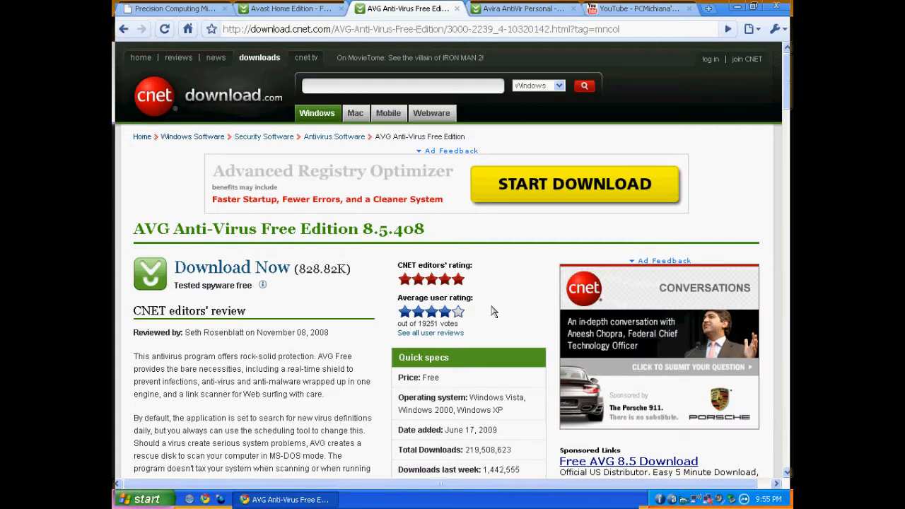
pyautogui.moveTo(420, 324)
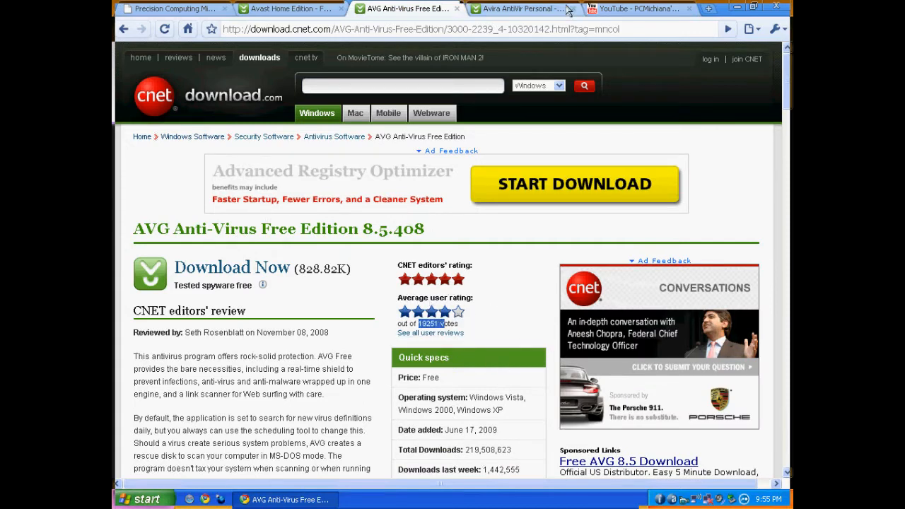
pyautogui.click(523, 7)
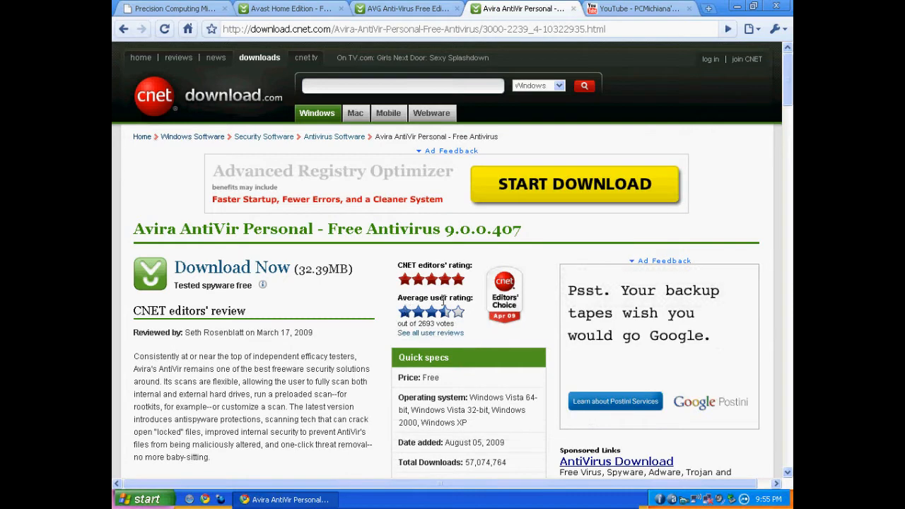
pyautogui.moveTo(346, 292)
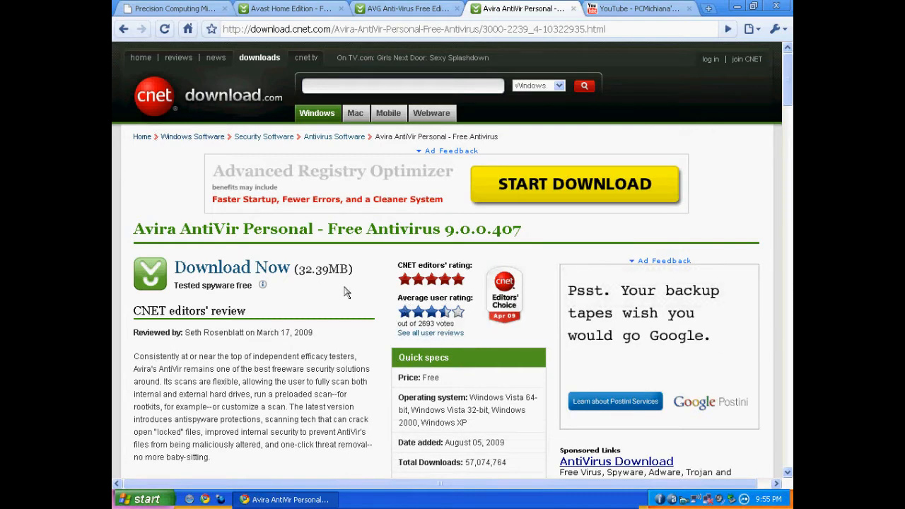
pyautogui.click(382, 8)
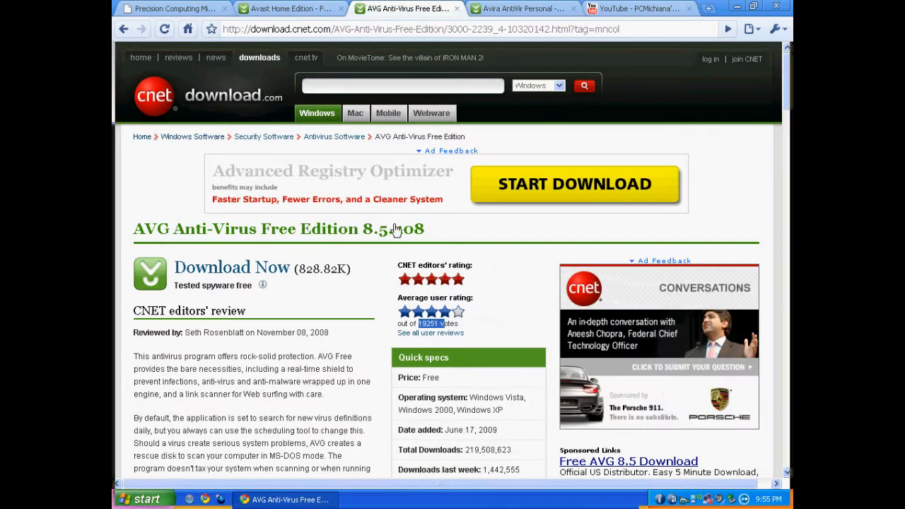
pyautogui.moveTo(479, 304)
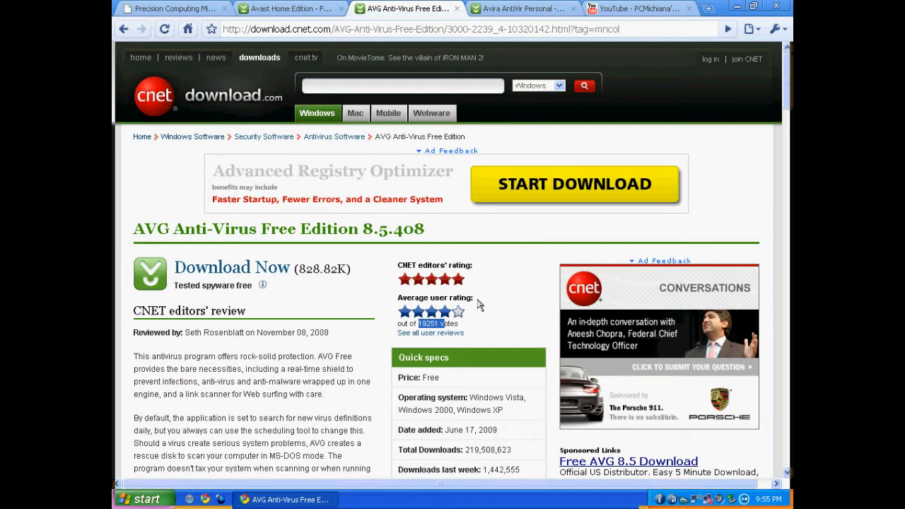
pyautogui.click(289, 8)
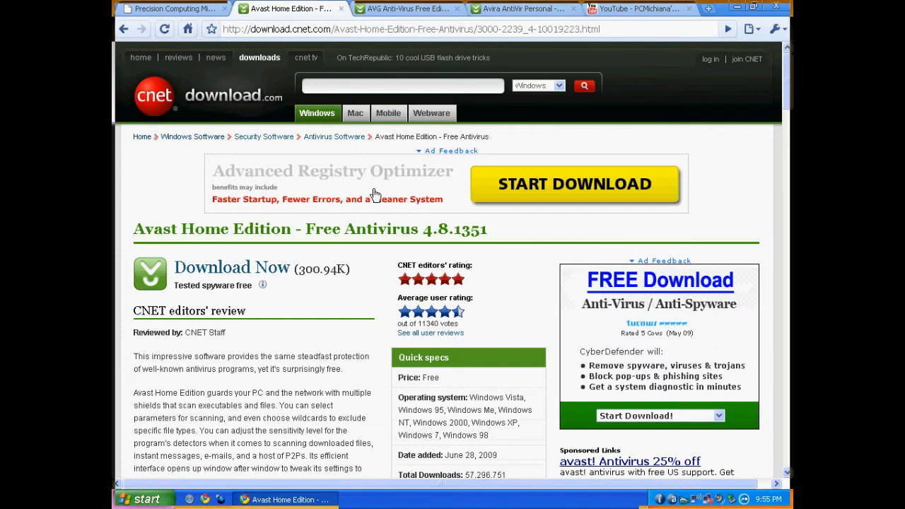
pyautogui.moveTo(484, 403)
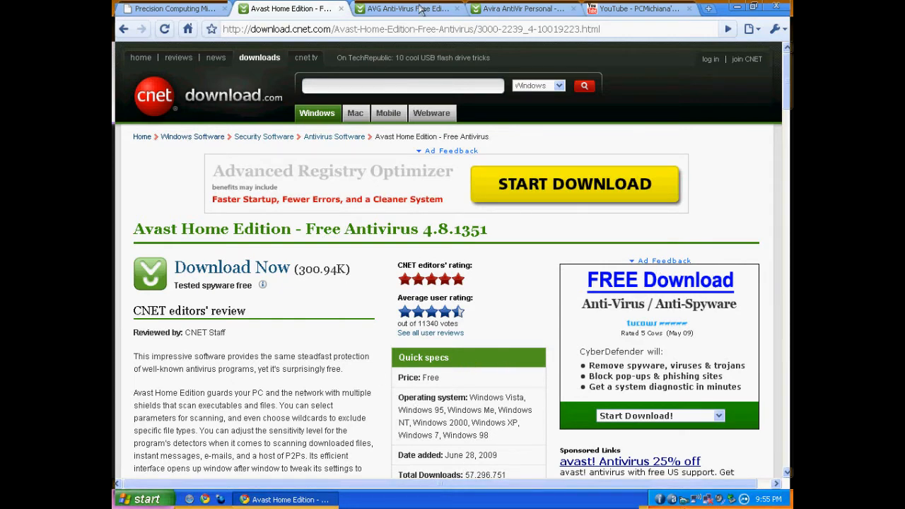
# Visit the PCMichiana site, revisit the three reviews, then show the YouTube channel
pyautogui.click(170, 7)
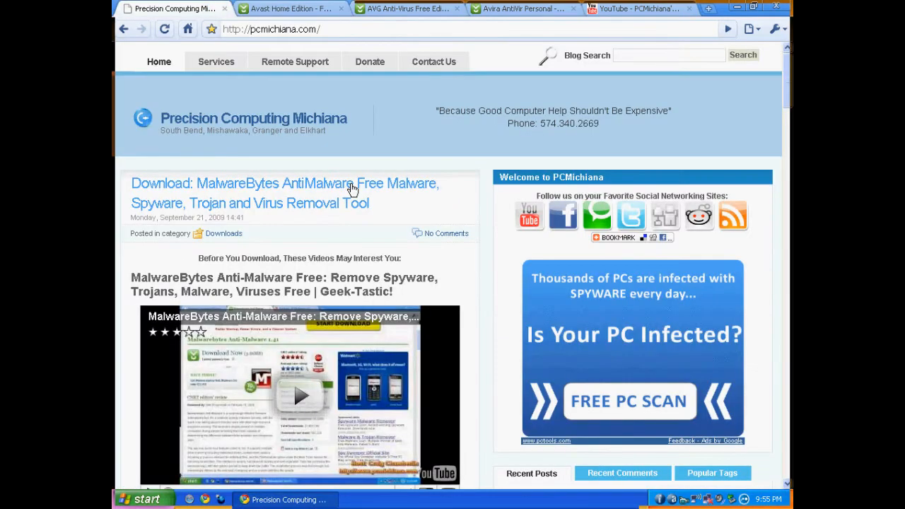
pyautogui.click(290, 8)
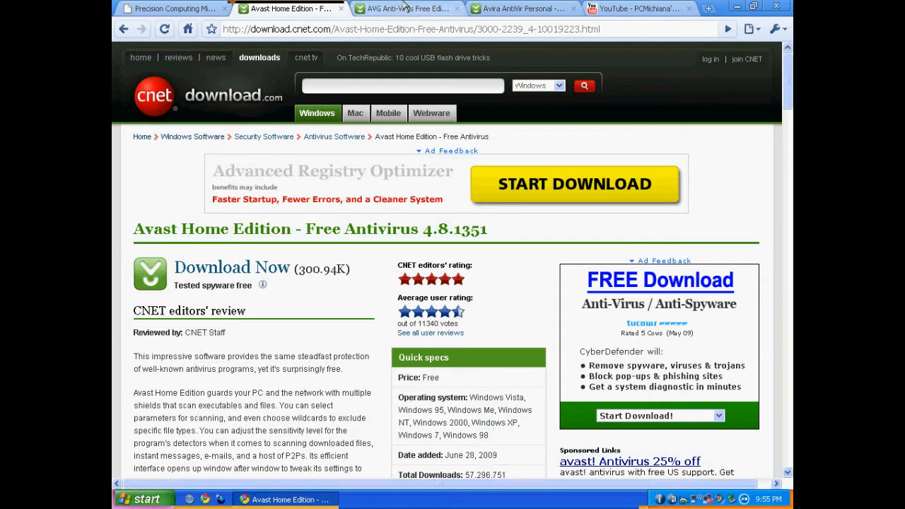
pyautogui.click(405, 7)
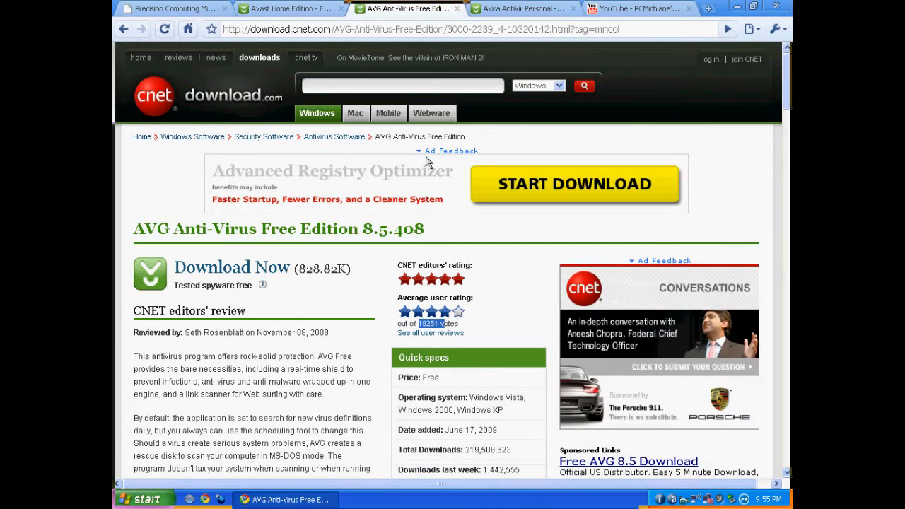
pyautogui.moveTo(498, 205)
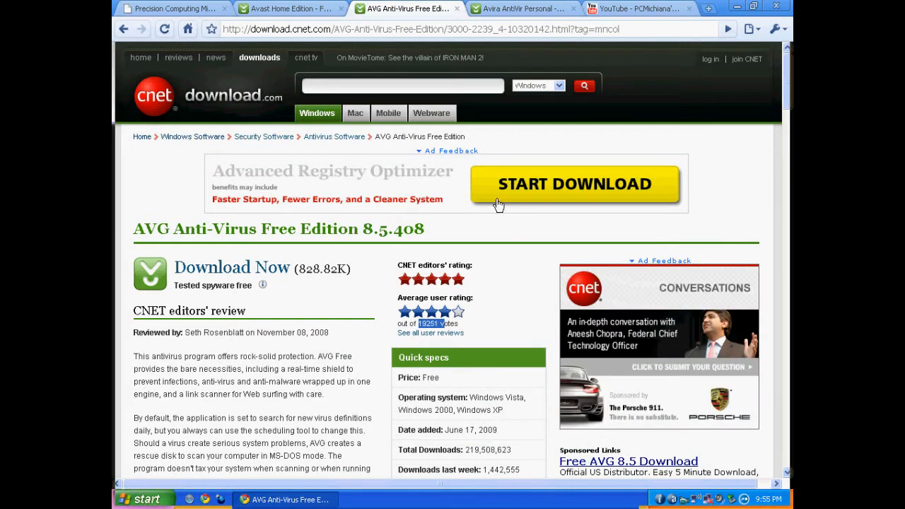
pyautogui.moveTo(295, 258)
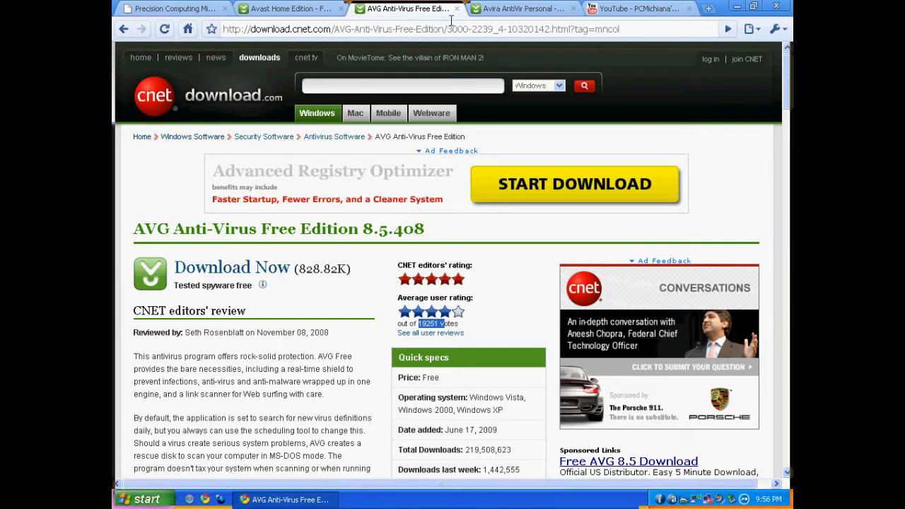
pyautogui.click(523, 7)
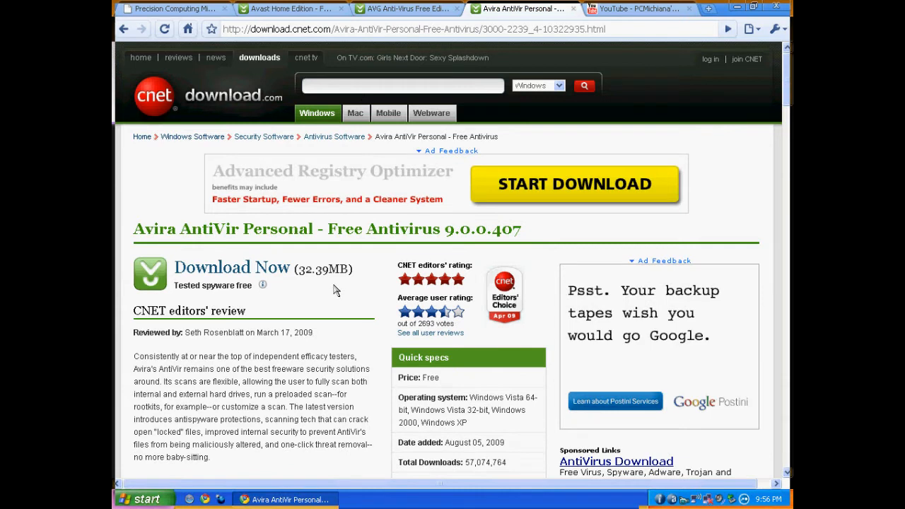
pyautogui.moveTo(312, 351)
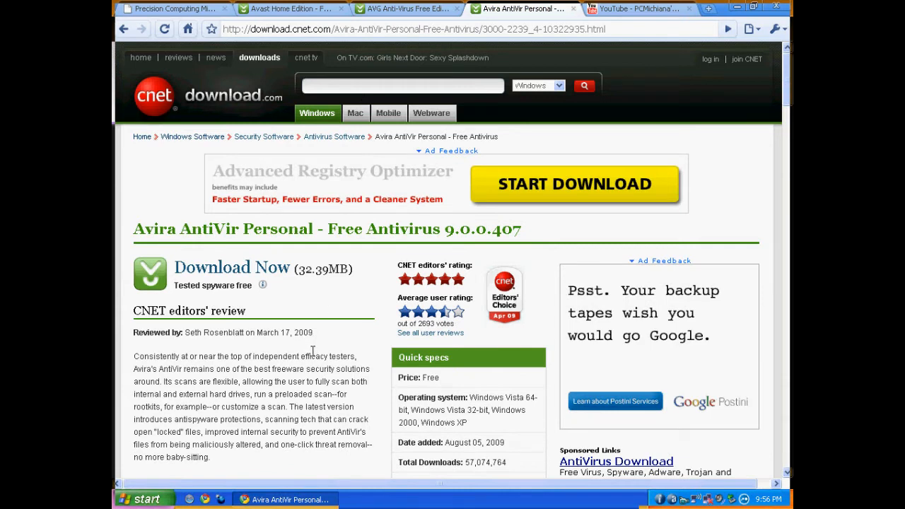
pyautogui.moveTo(356, 318)
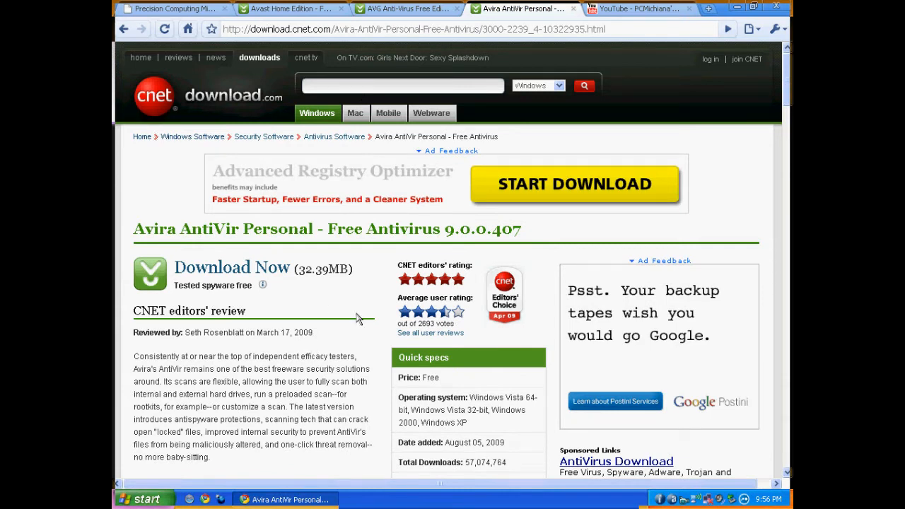
pyautogui.click(636, 9)
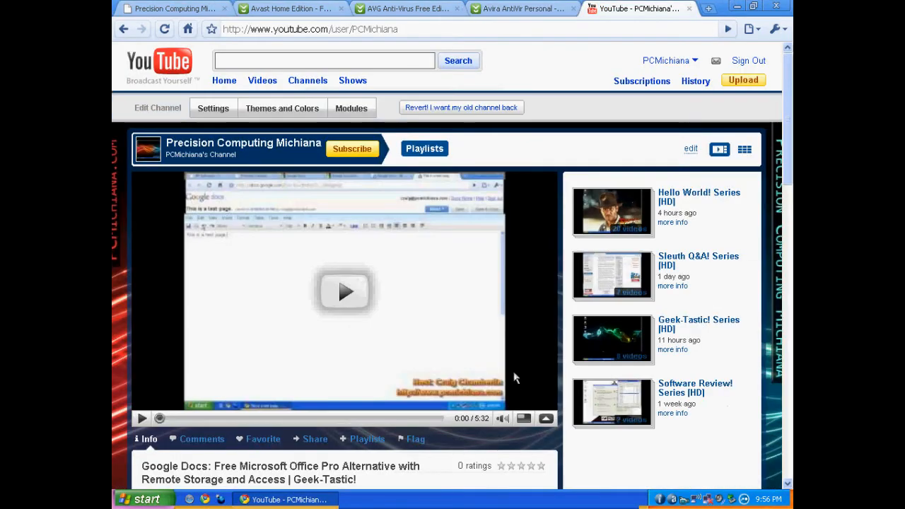
pyautogui.moveTo(572, 418)
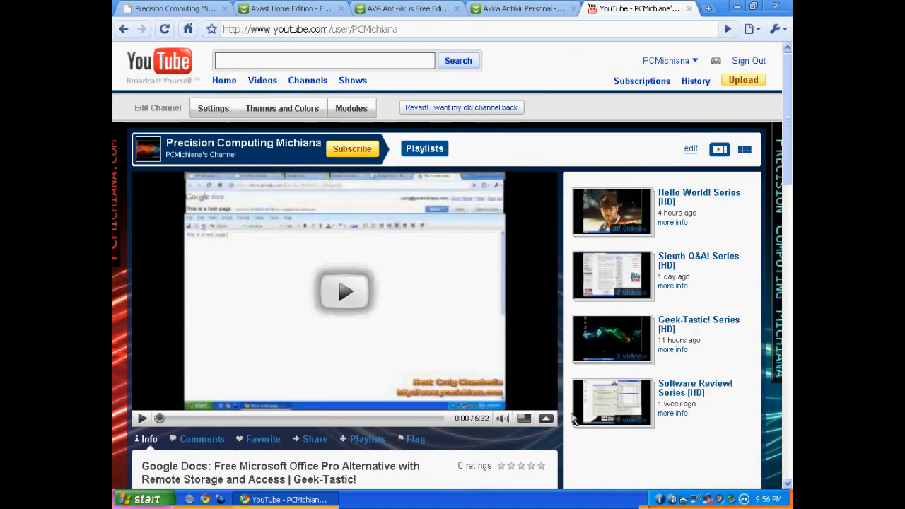
pyautogui.moveTo(583, 459)
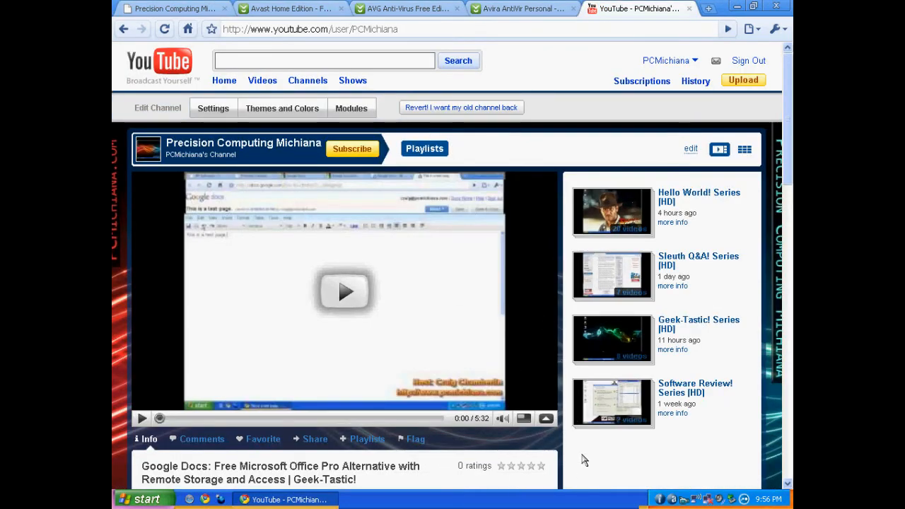
# Minimize Chrome to reveal the desktop with the avast! shortcut
pyautogui.click(759, 7)
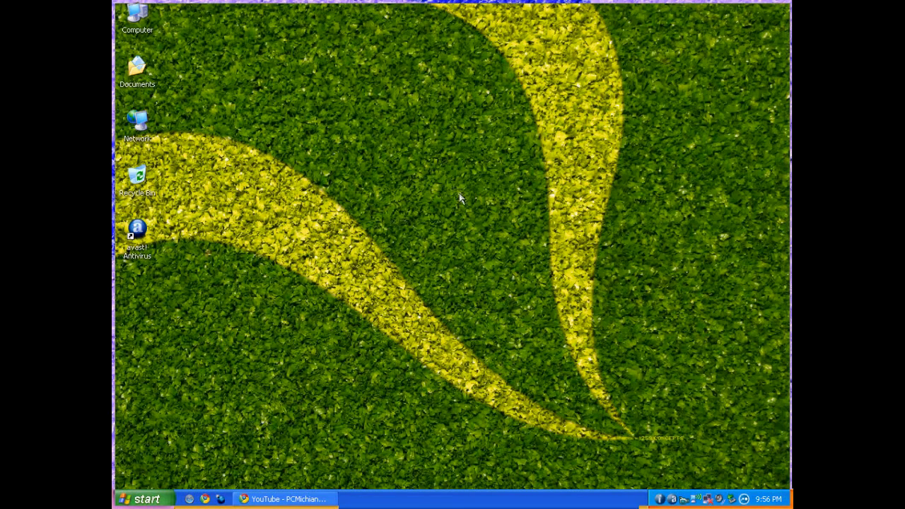
pyautogui.moveTo(501, 362)
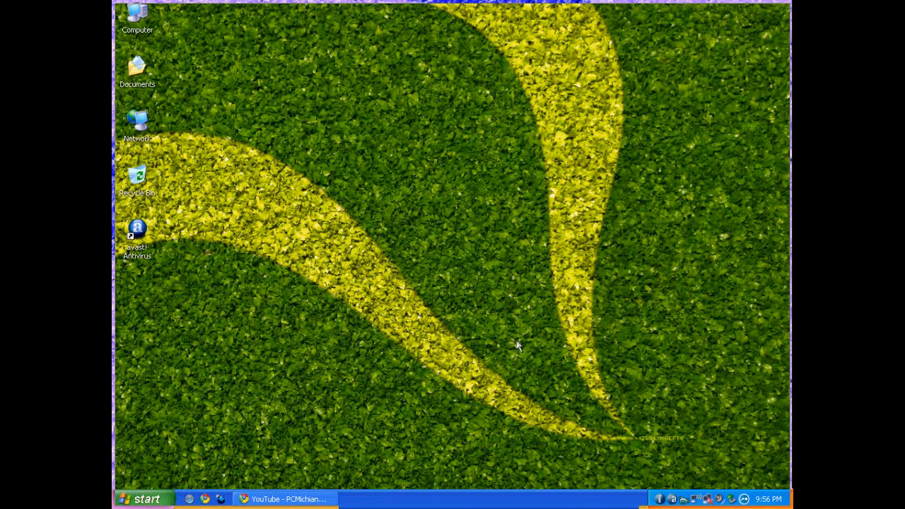
pyautogui.moveTo(716, 495)
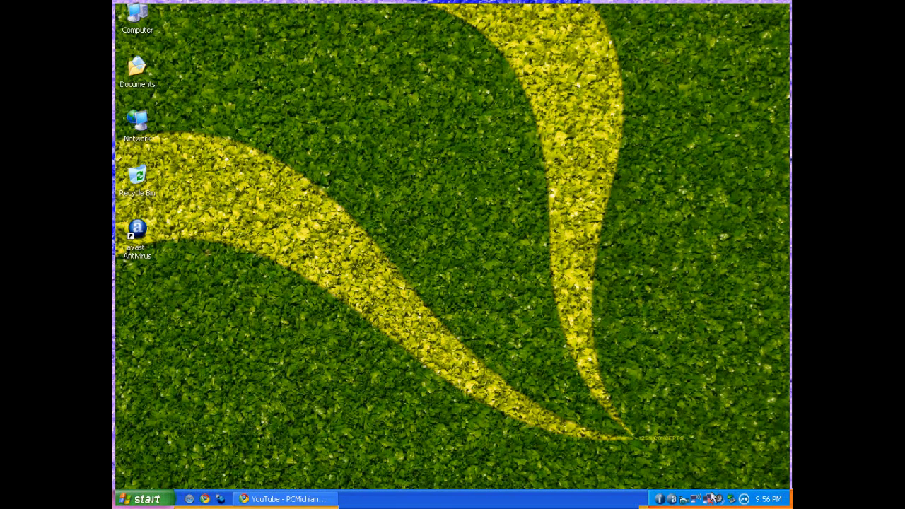